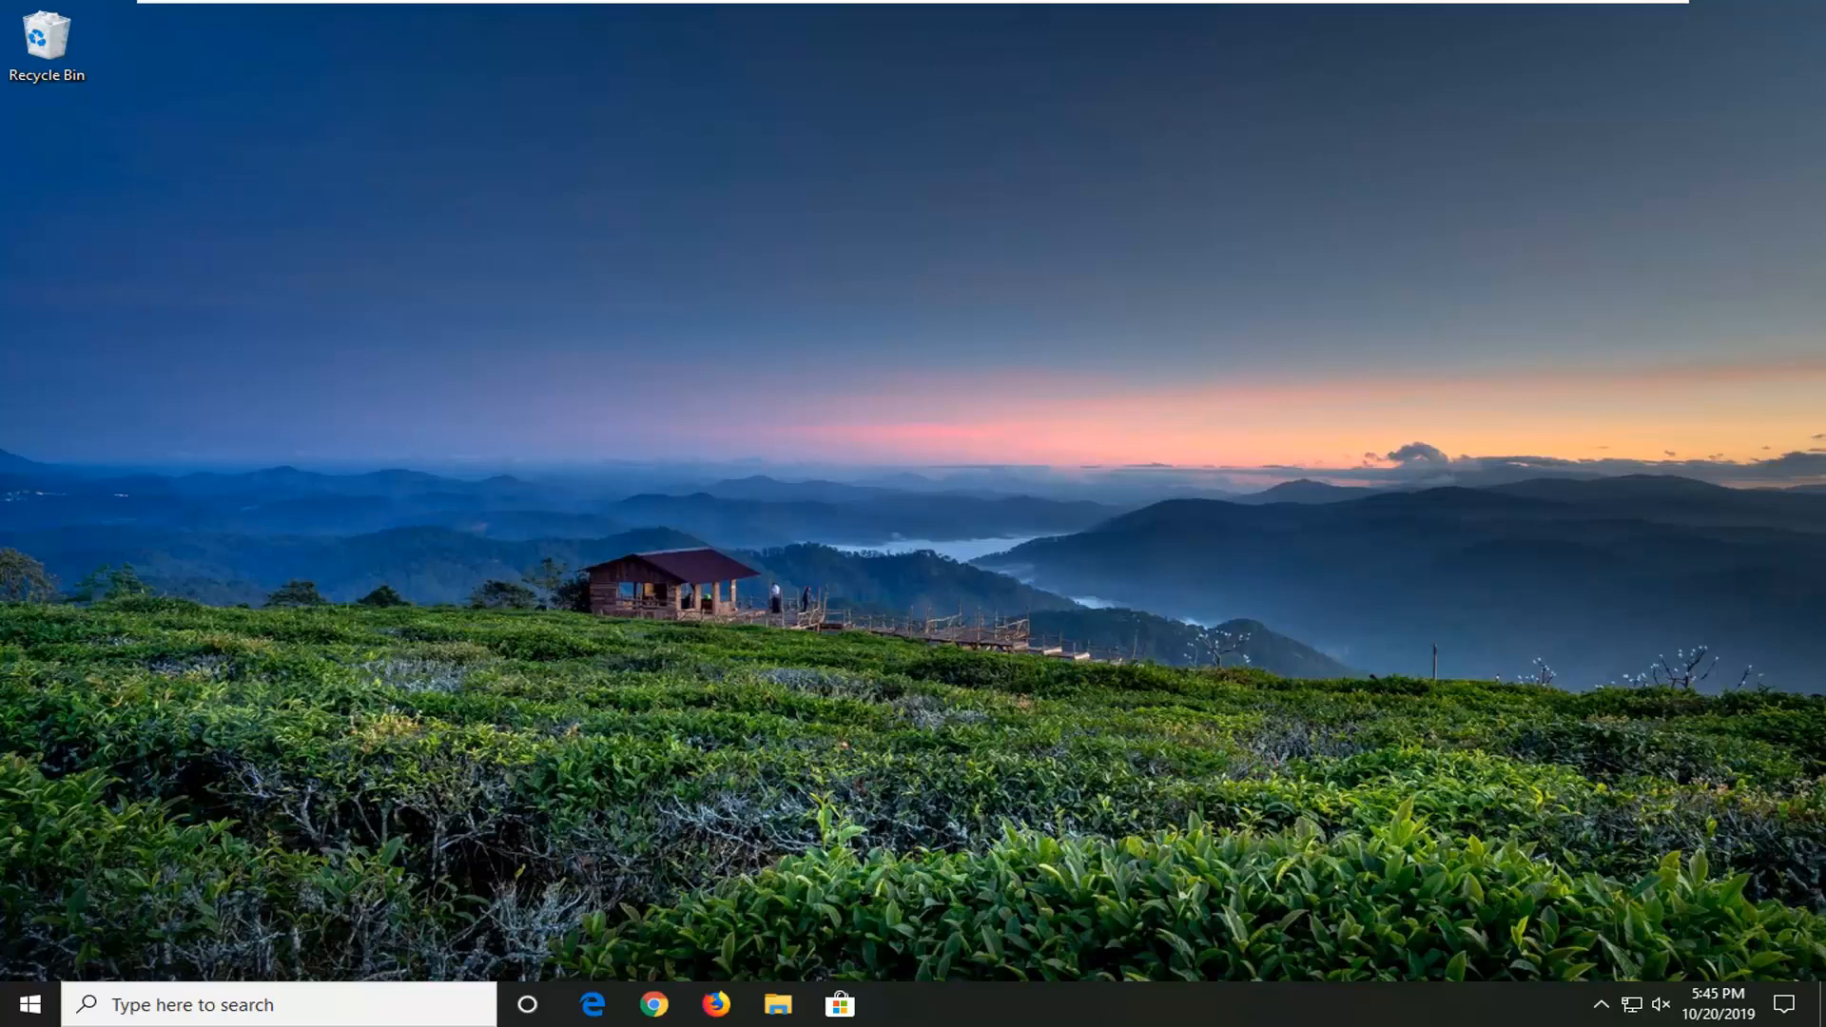
{"action": "mouse_move", "coordinate": [523, 479]}
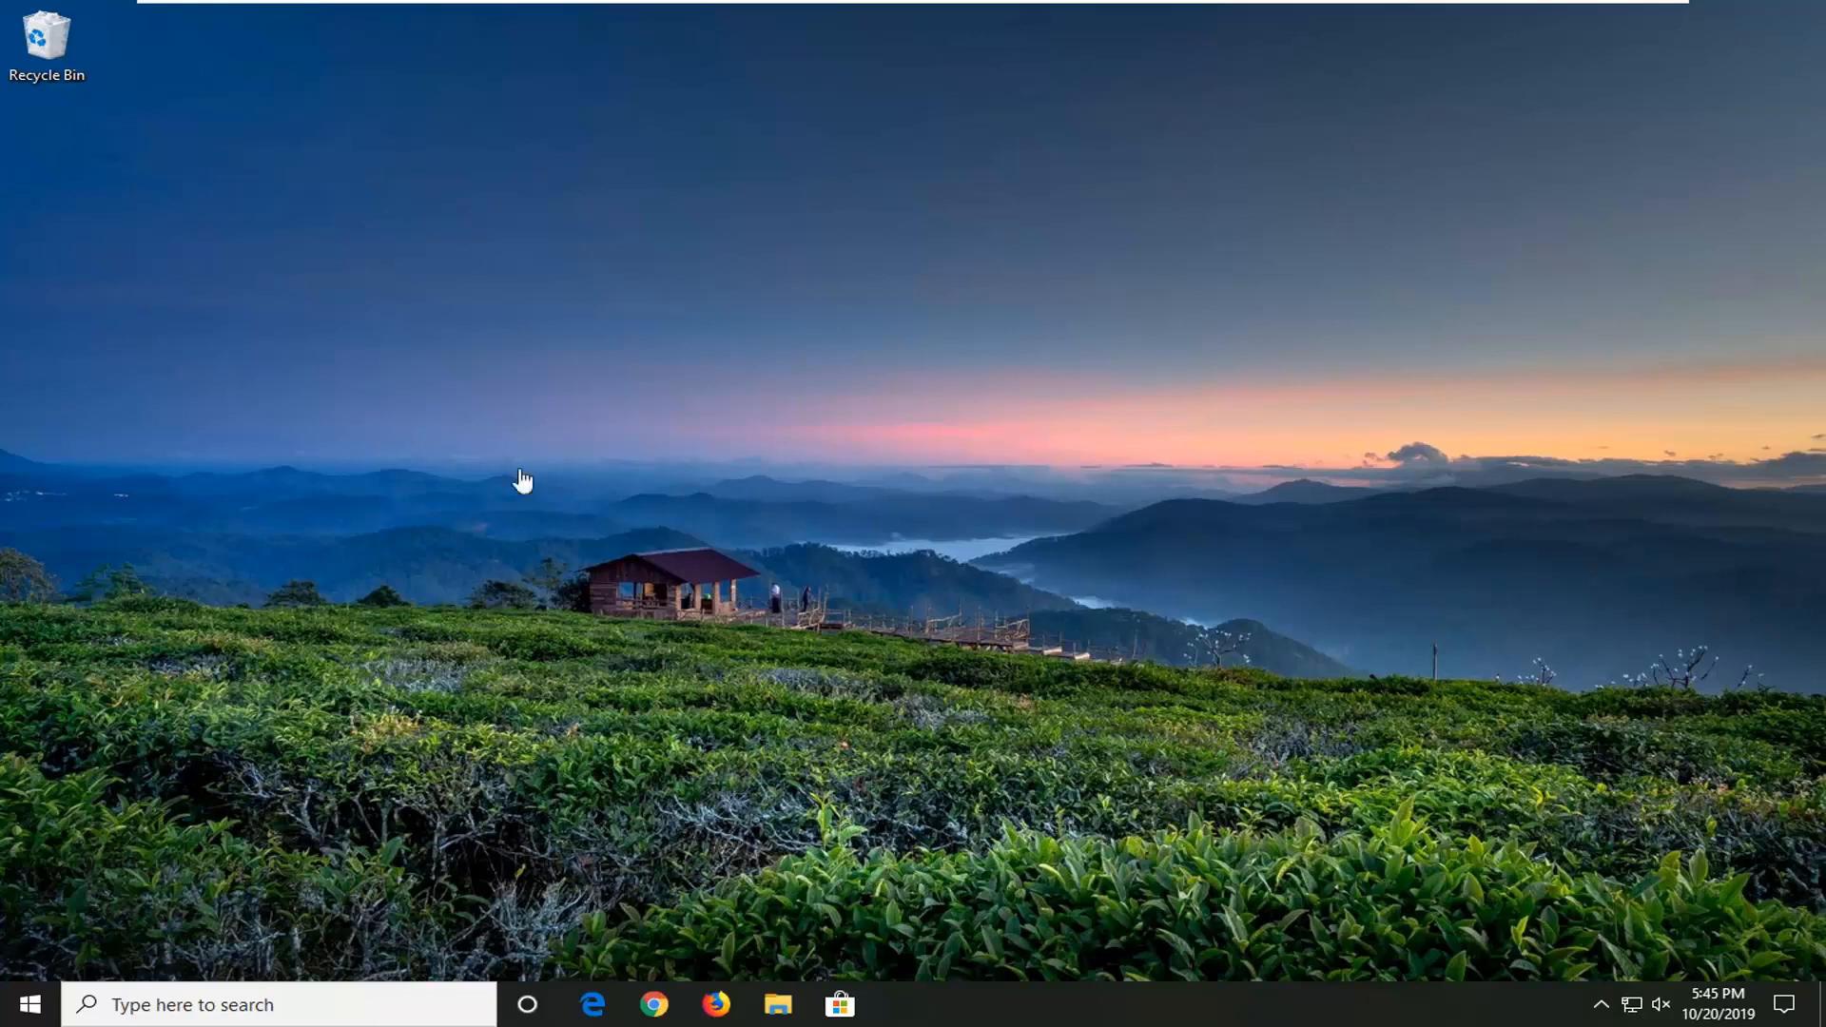
Step: Search the Start menu for 'control panel' and launch Control Panel
{"action": "left_click", "coordinate": [23, 1004]}
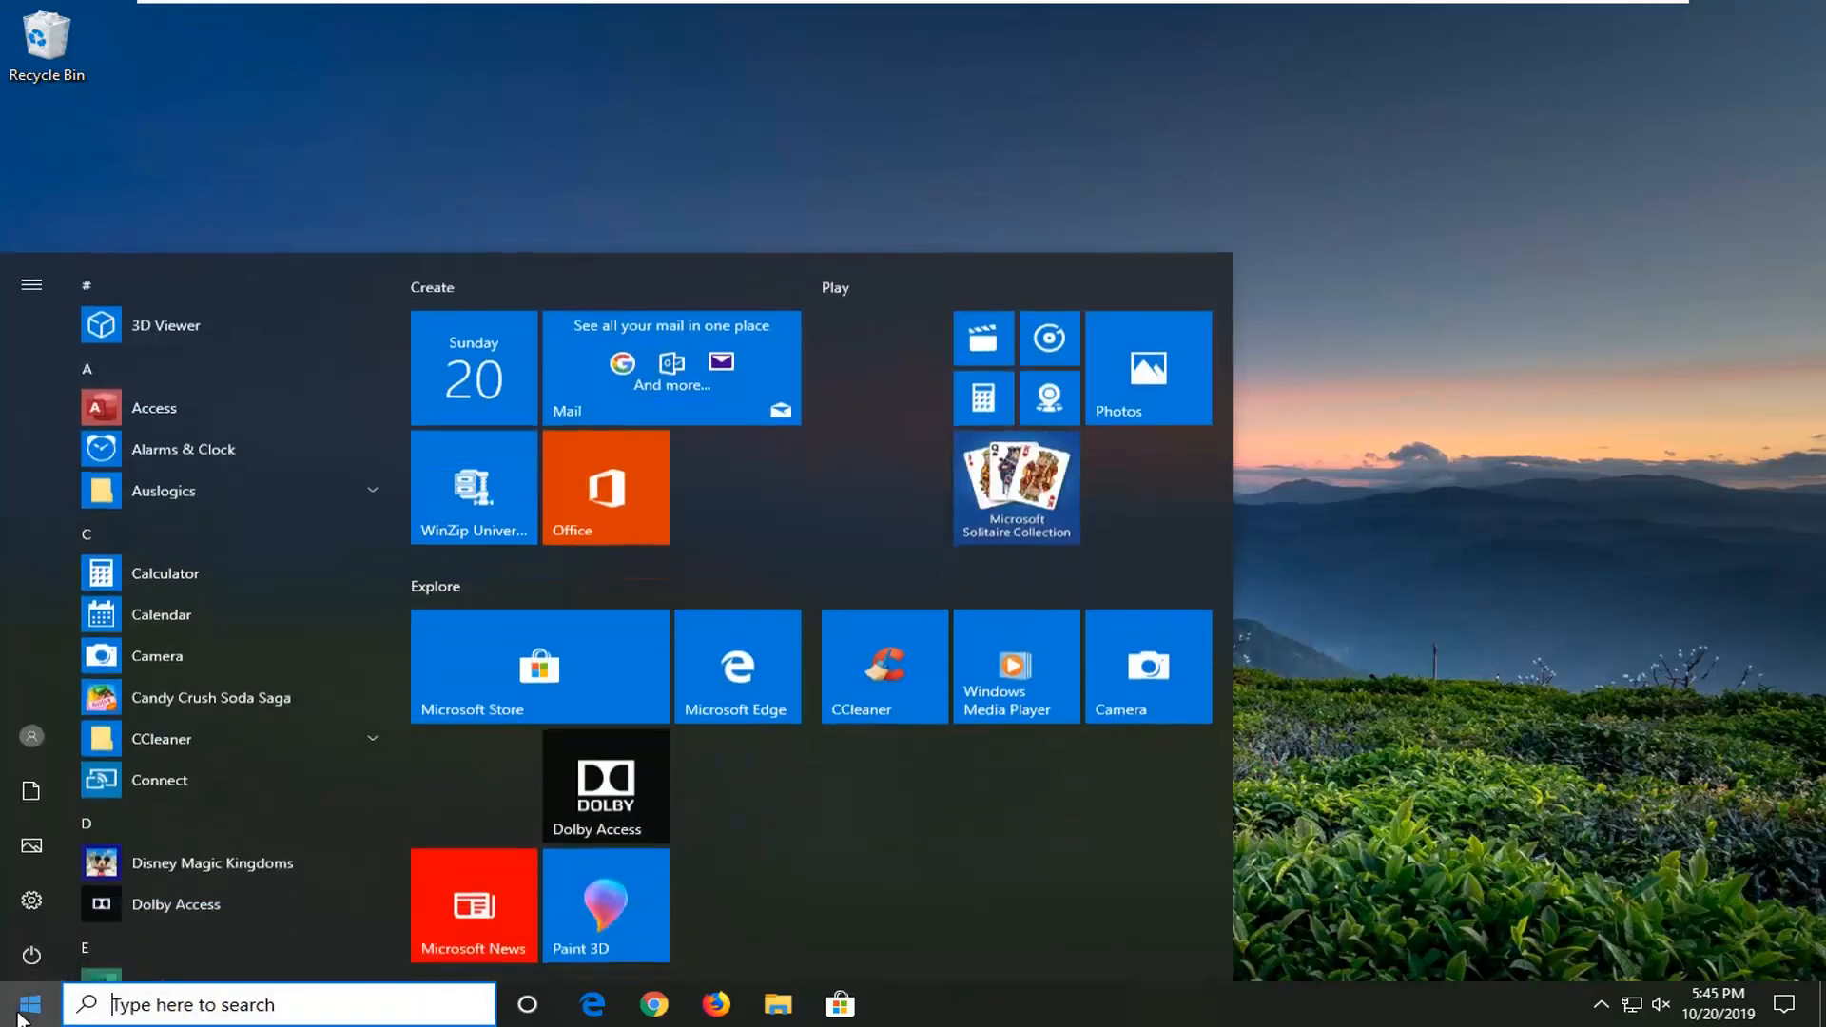
{"action": "type", "text": "control"}
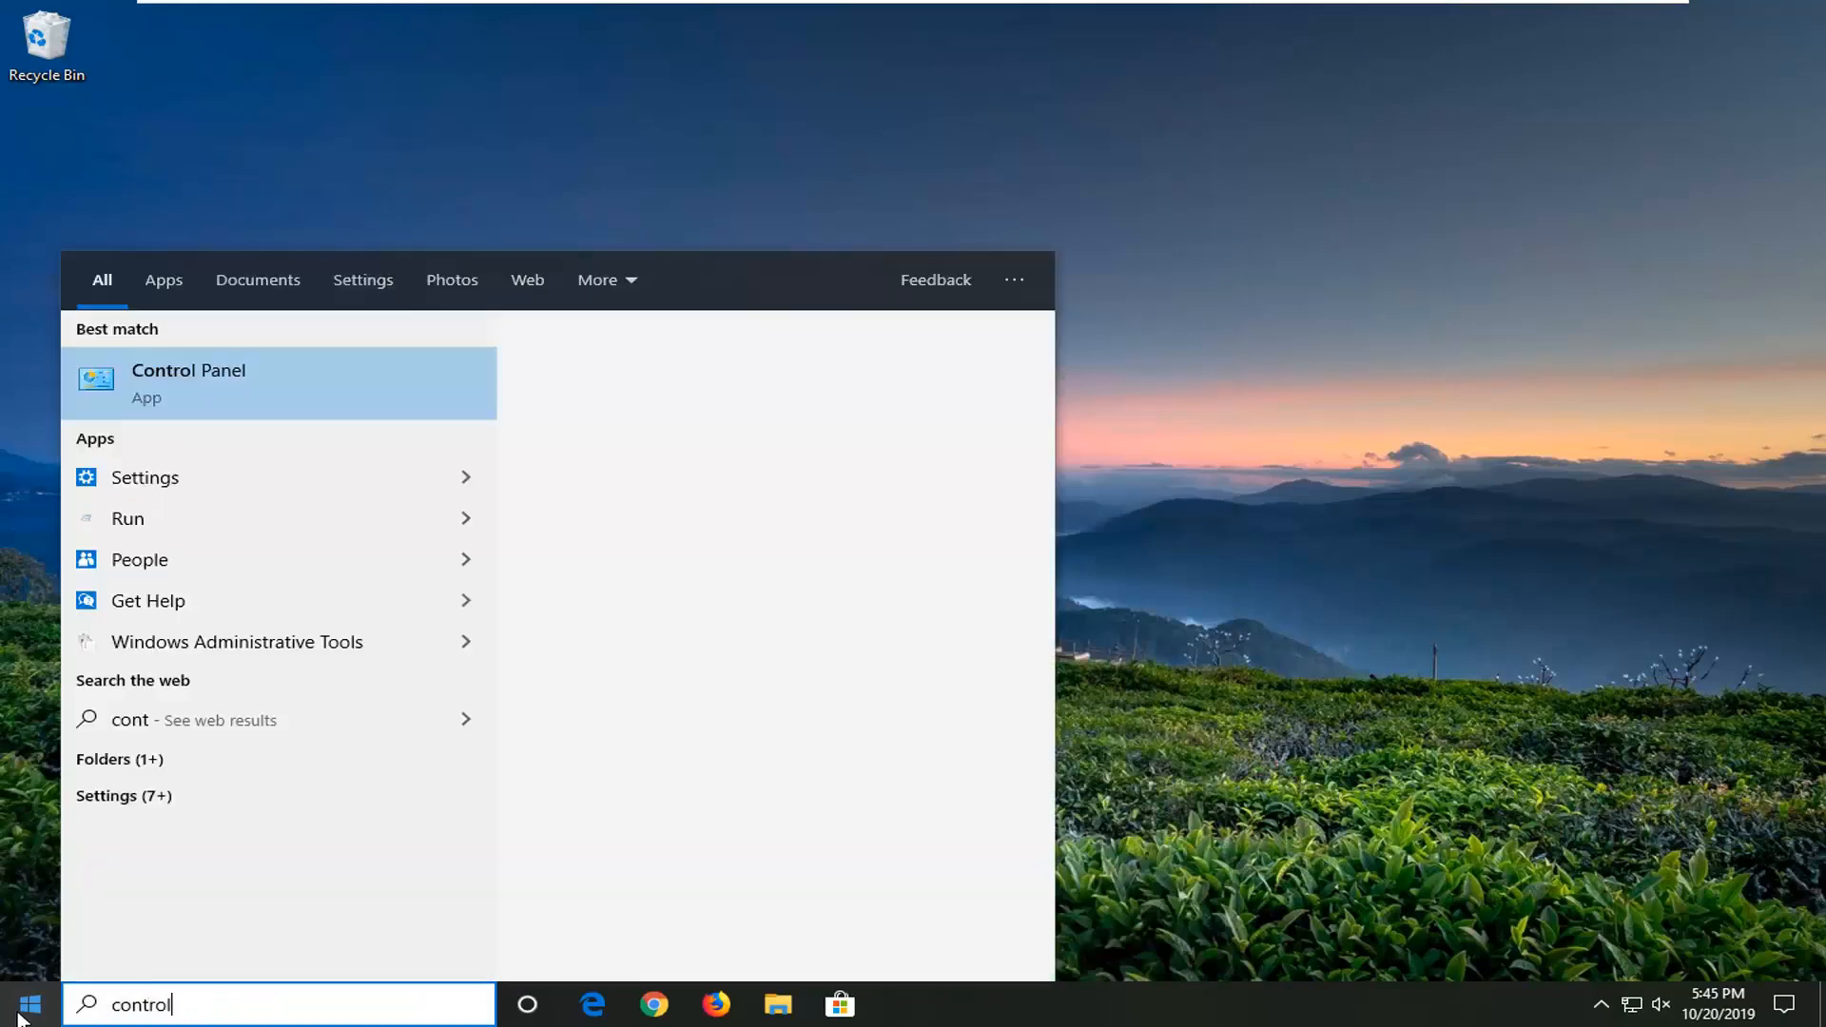
{"action": "type", "text": "panel"}
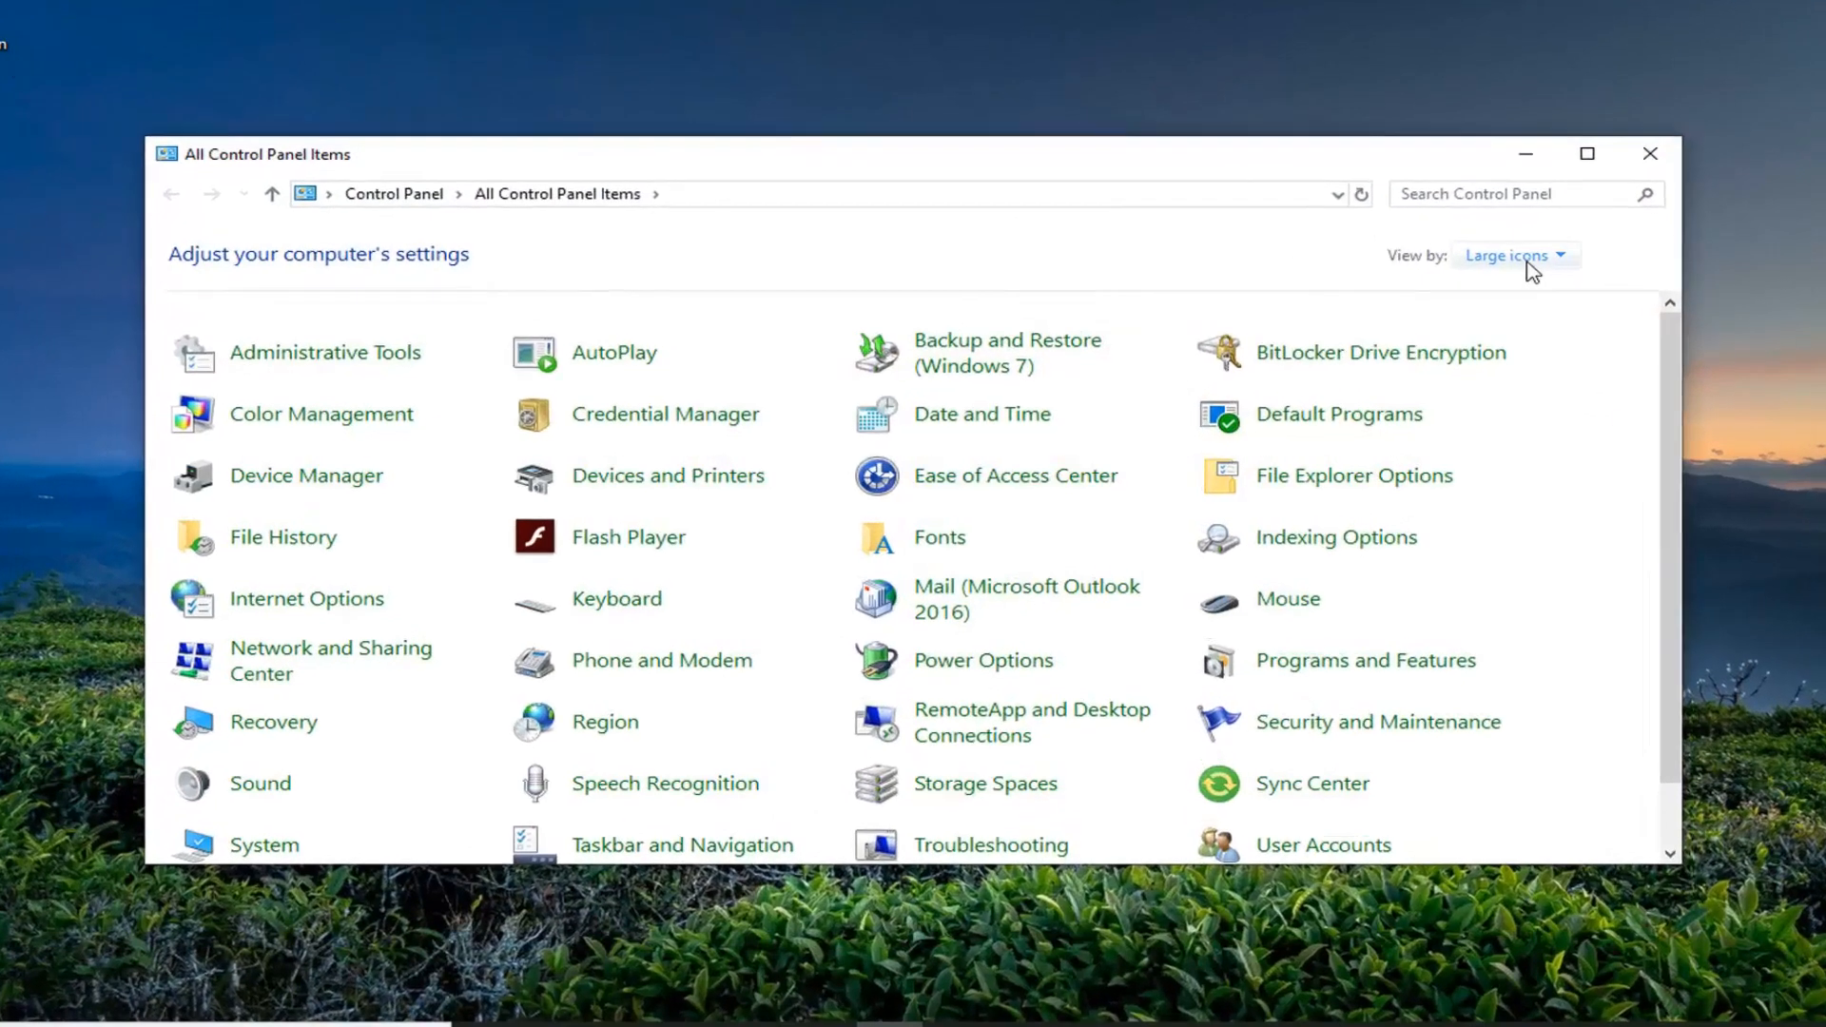
Step: Switch to Category view and go through Network and Internet to network status and tasks
{"action": "left_click", "coordinate": [1511, 255]}
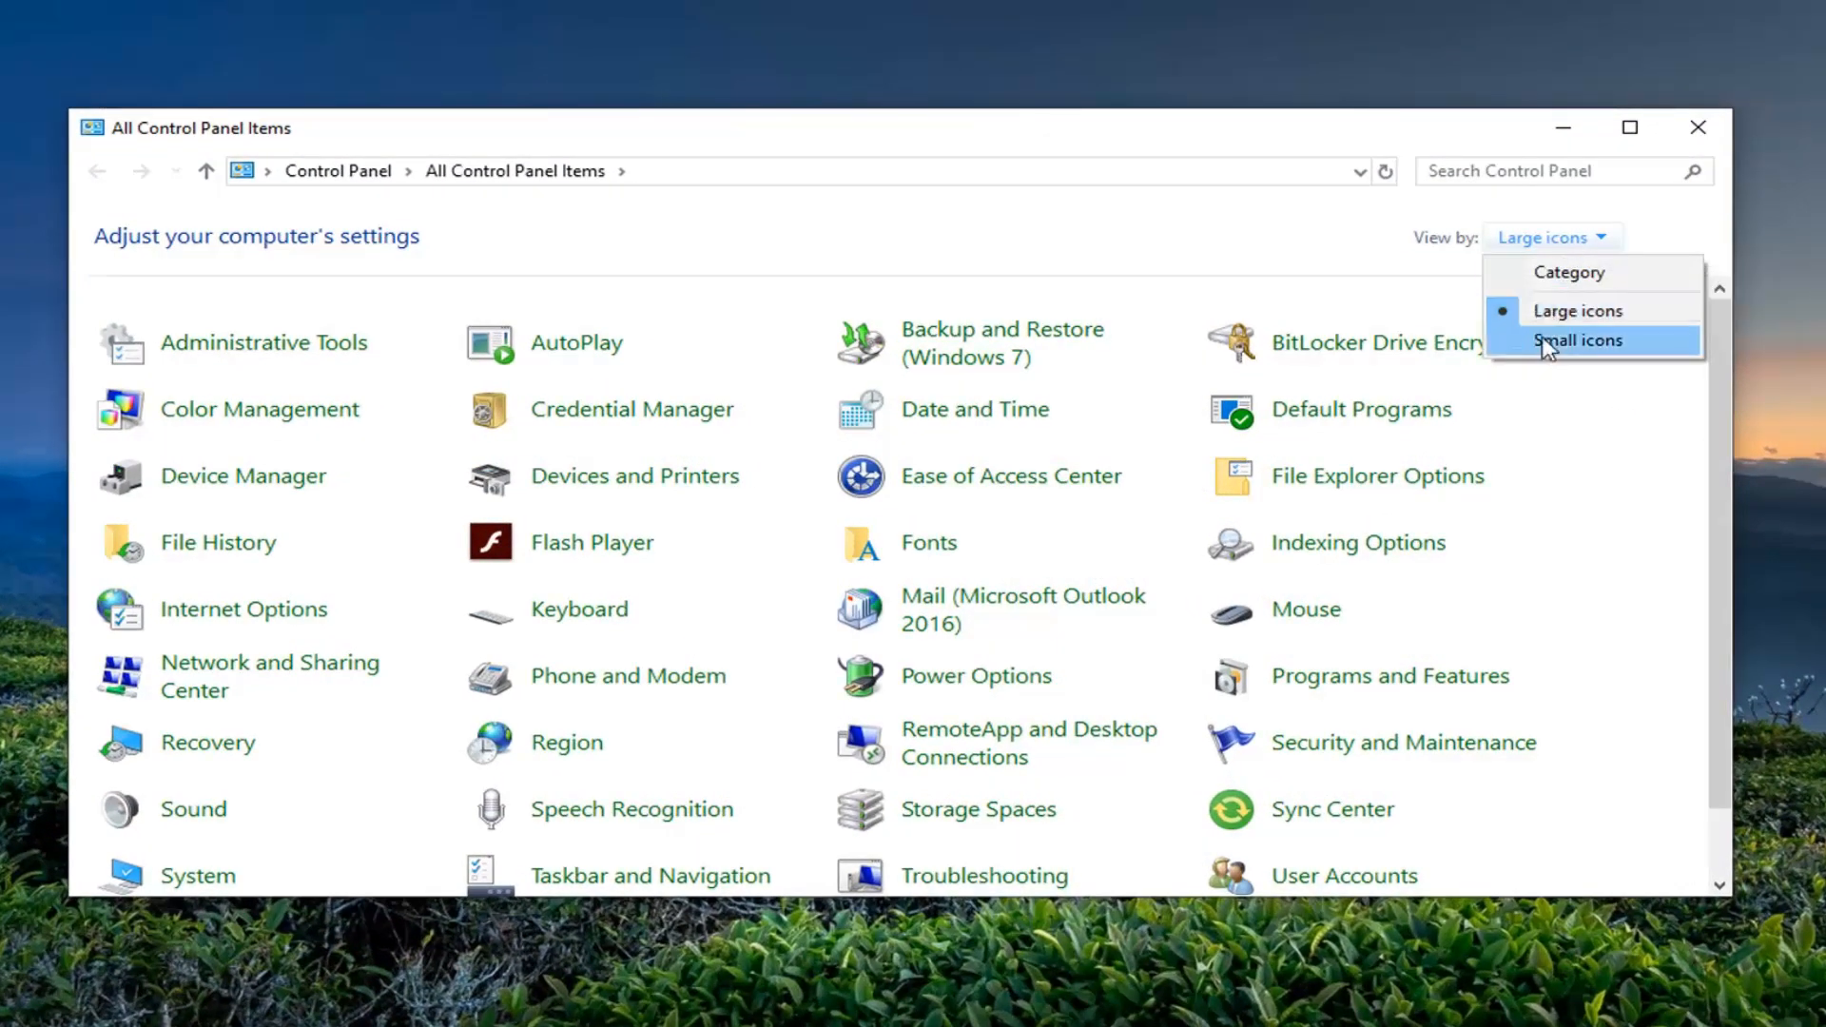
{"action": "left_click", "coordinate": [1569, 272]}
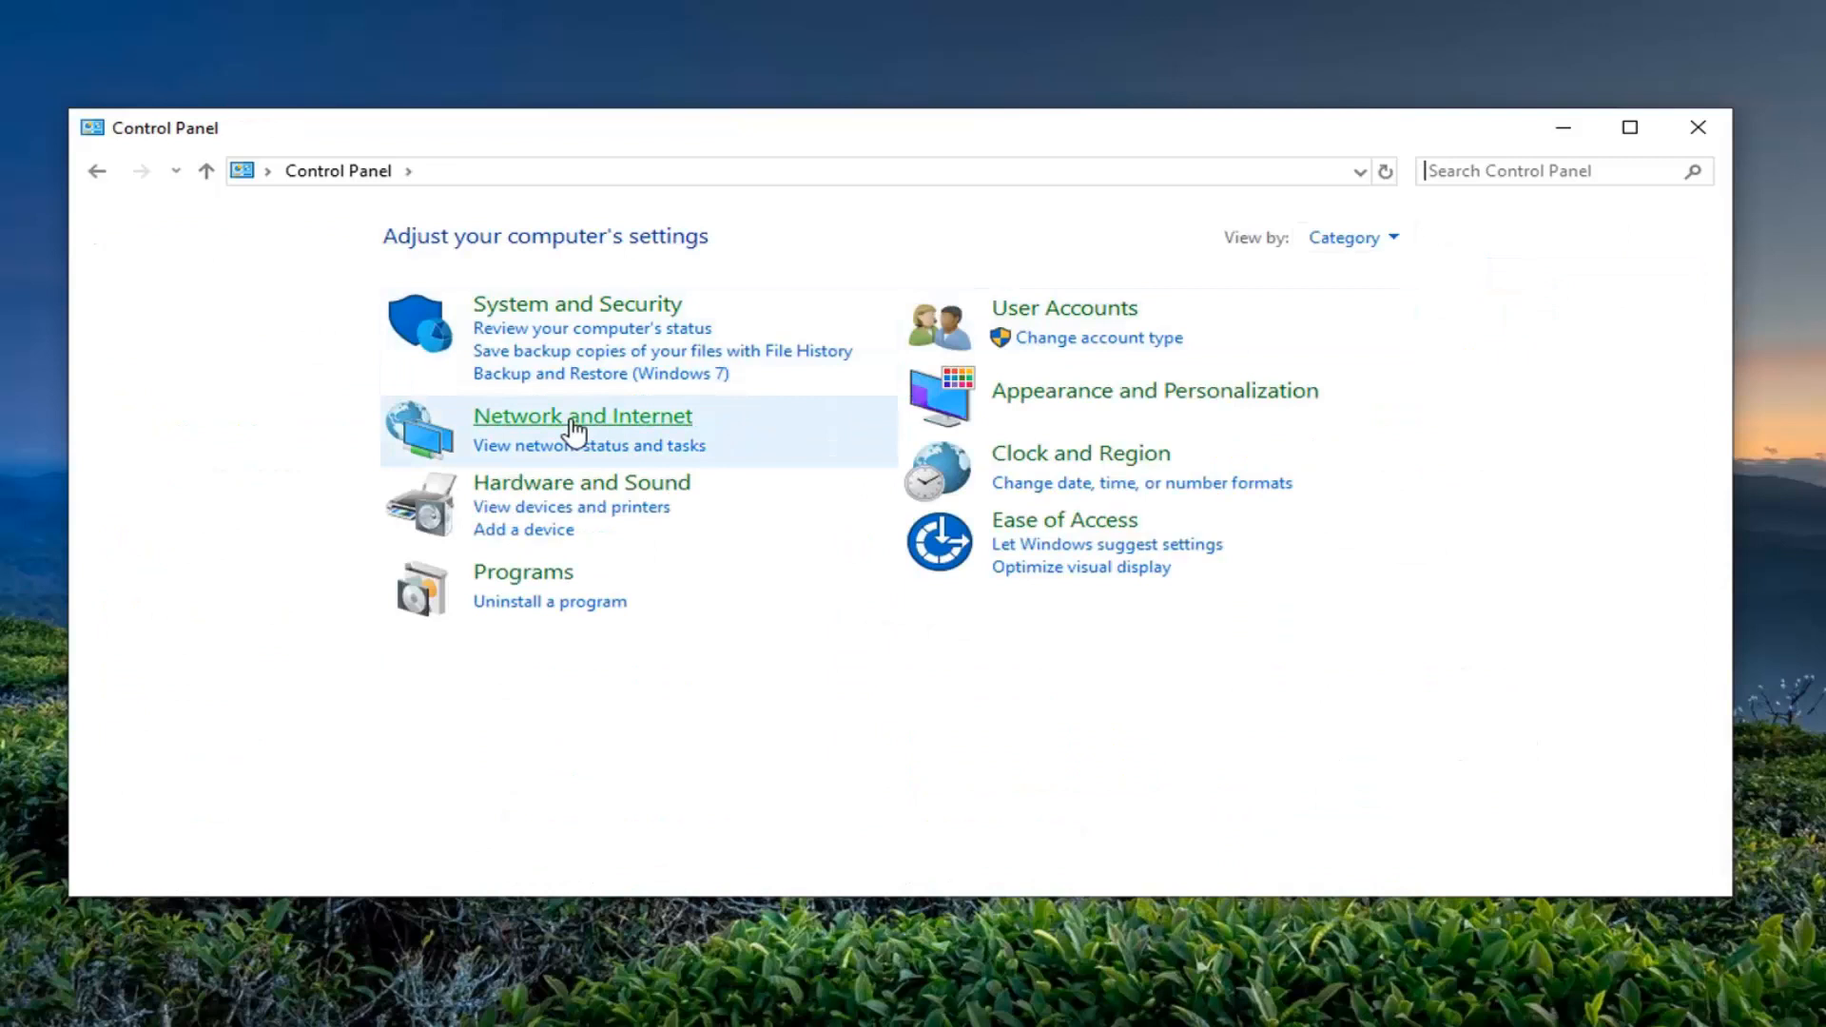
{"action": "left_click", "coordinate": [582, 417]}
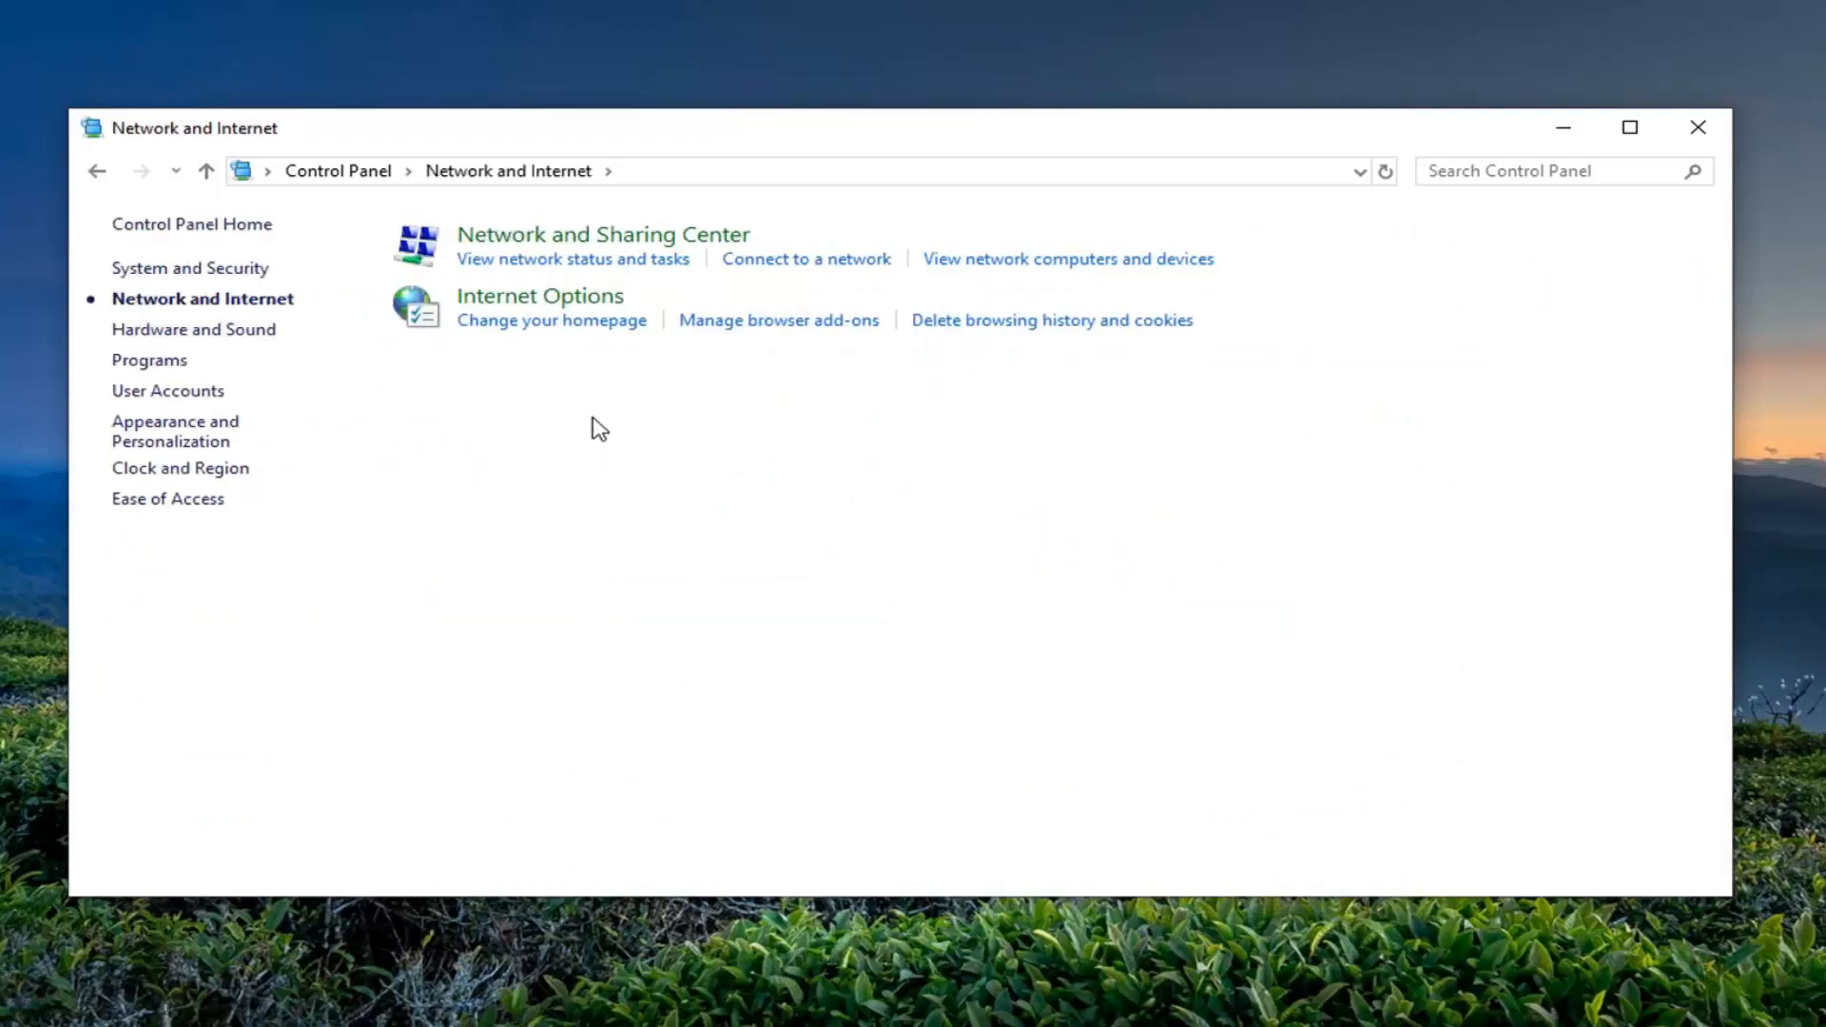
{"action": "mouse_move", "coordinate": [573, 258]}
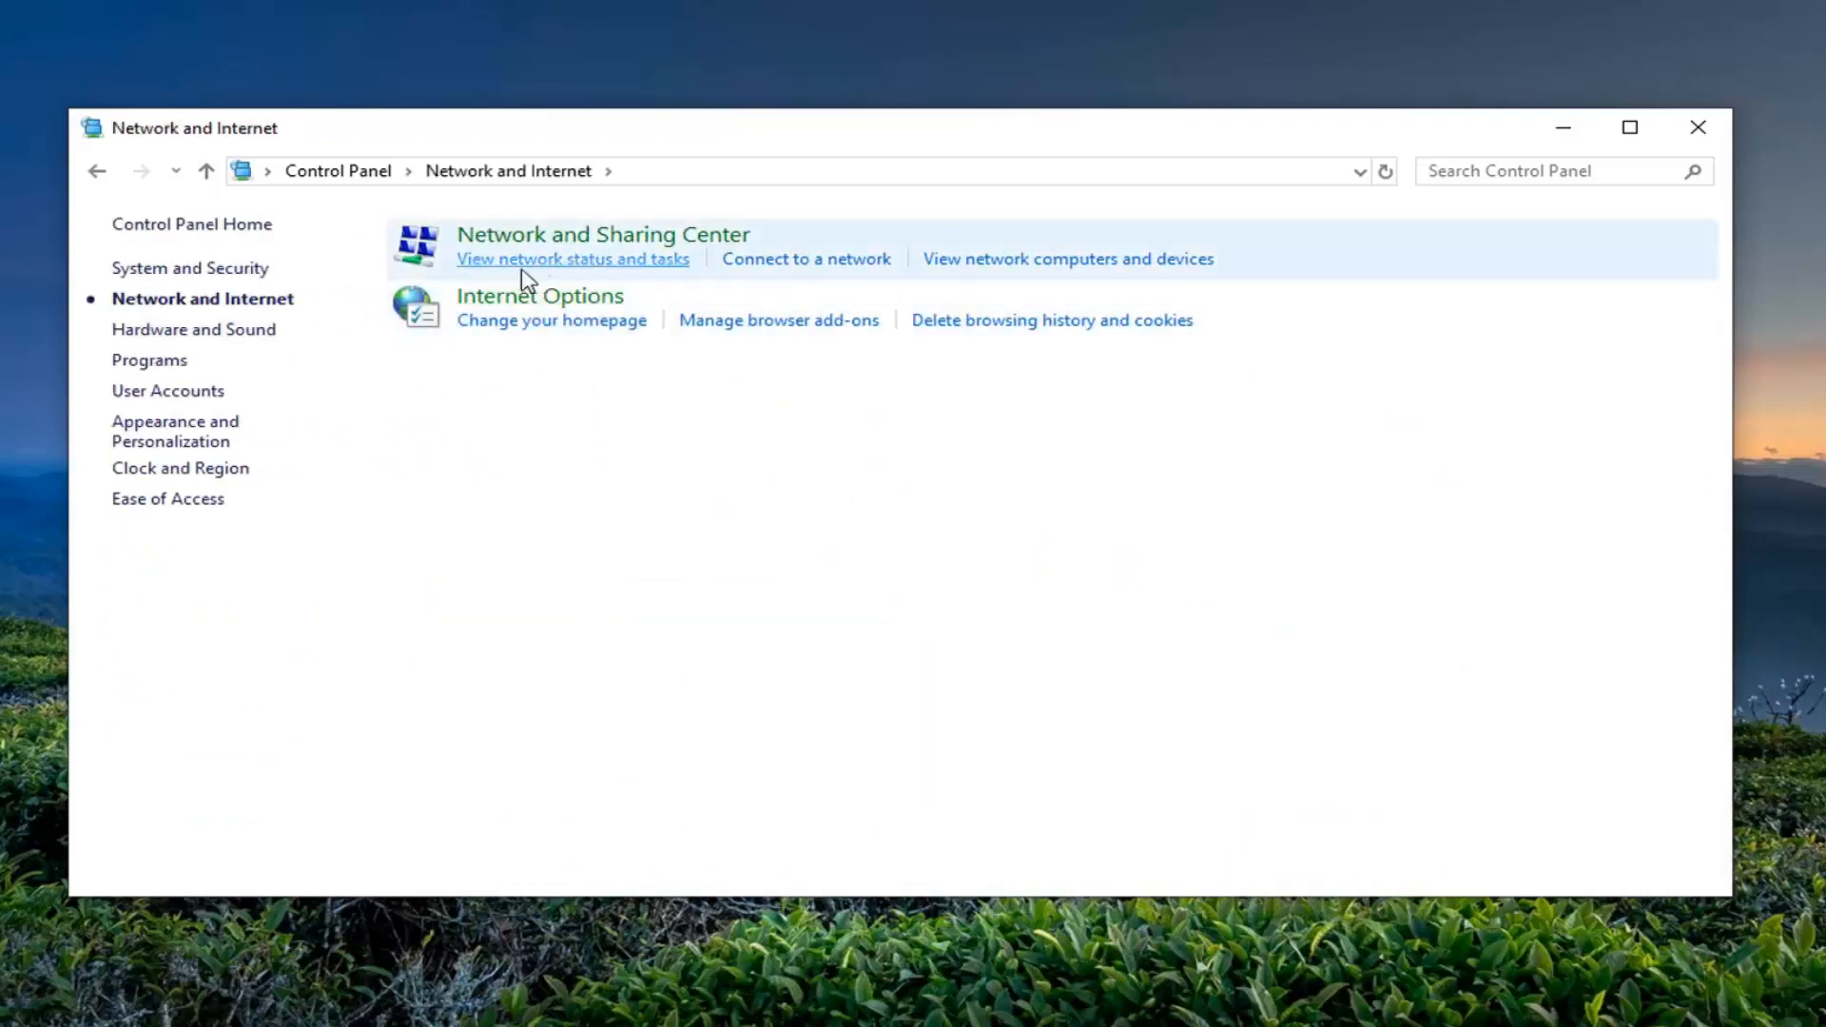
{"action": "left_click", "coordinate": [572, 259]}
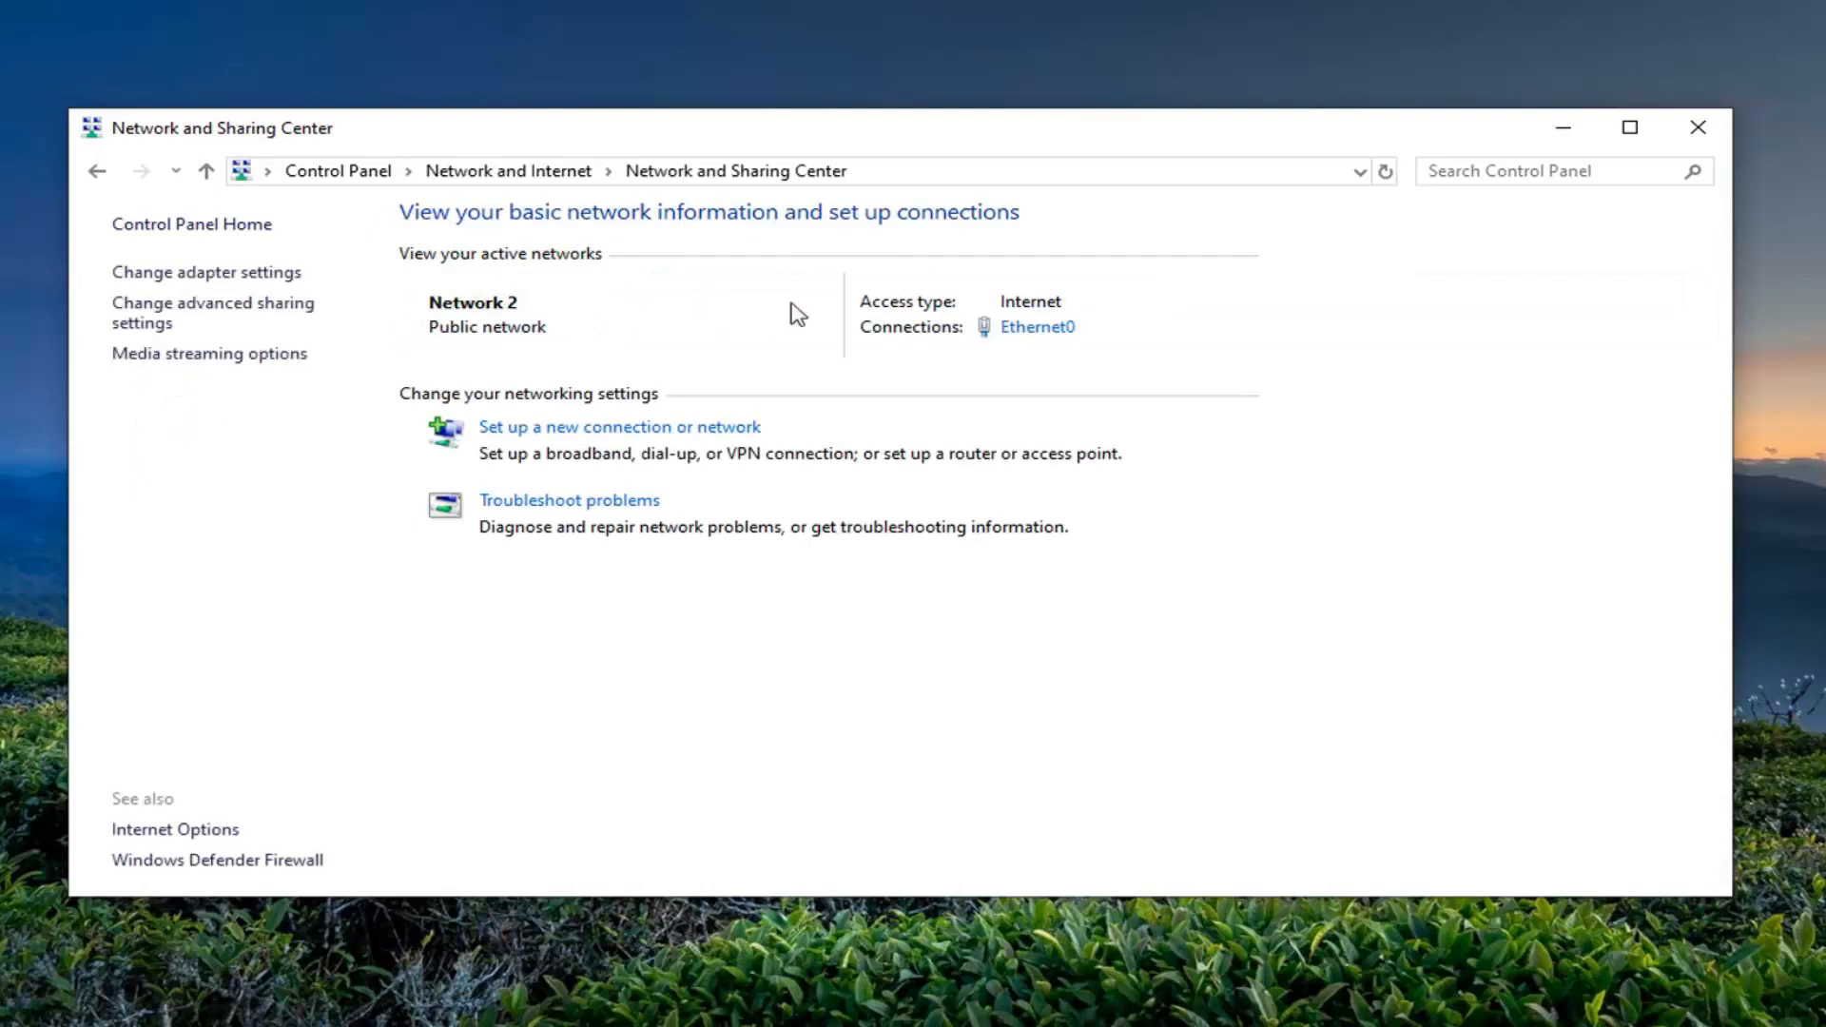
{"action": "mouse_move", "coordinate": [1035, 325]}
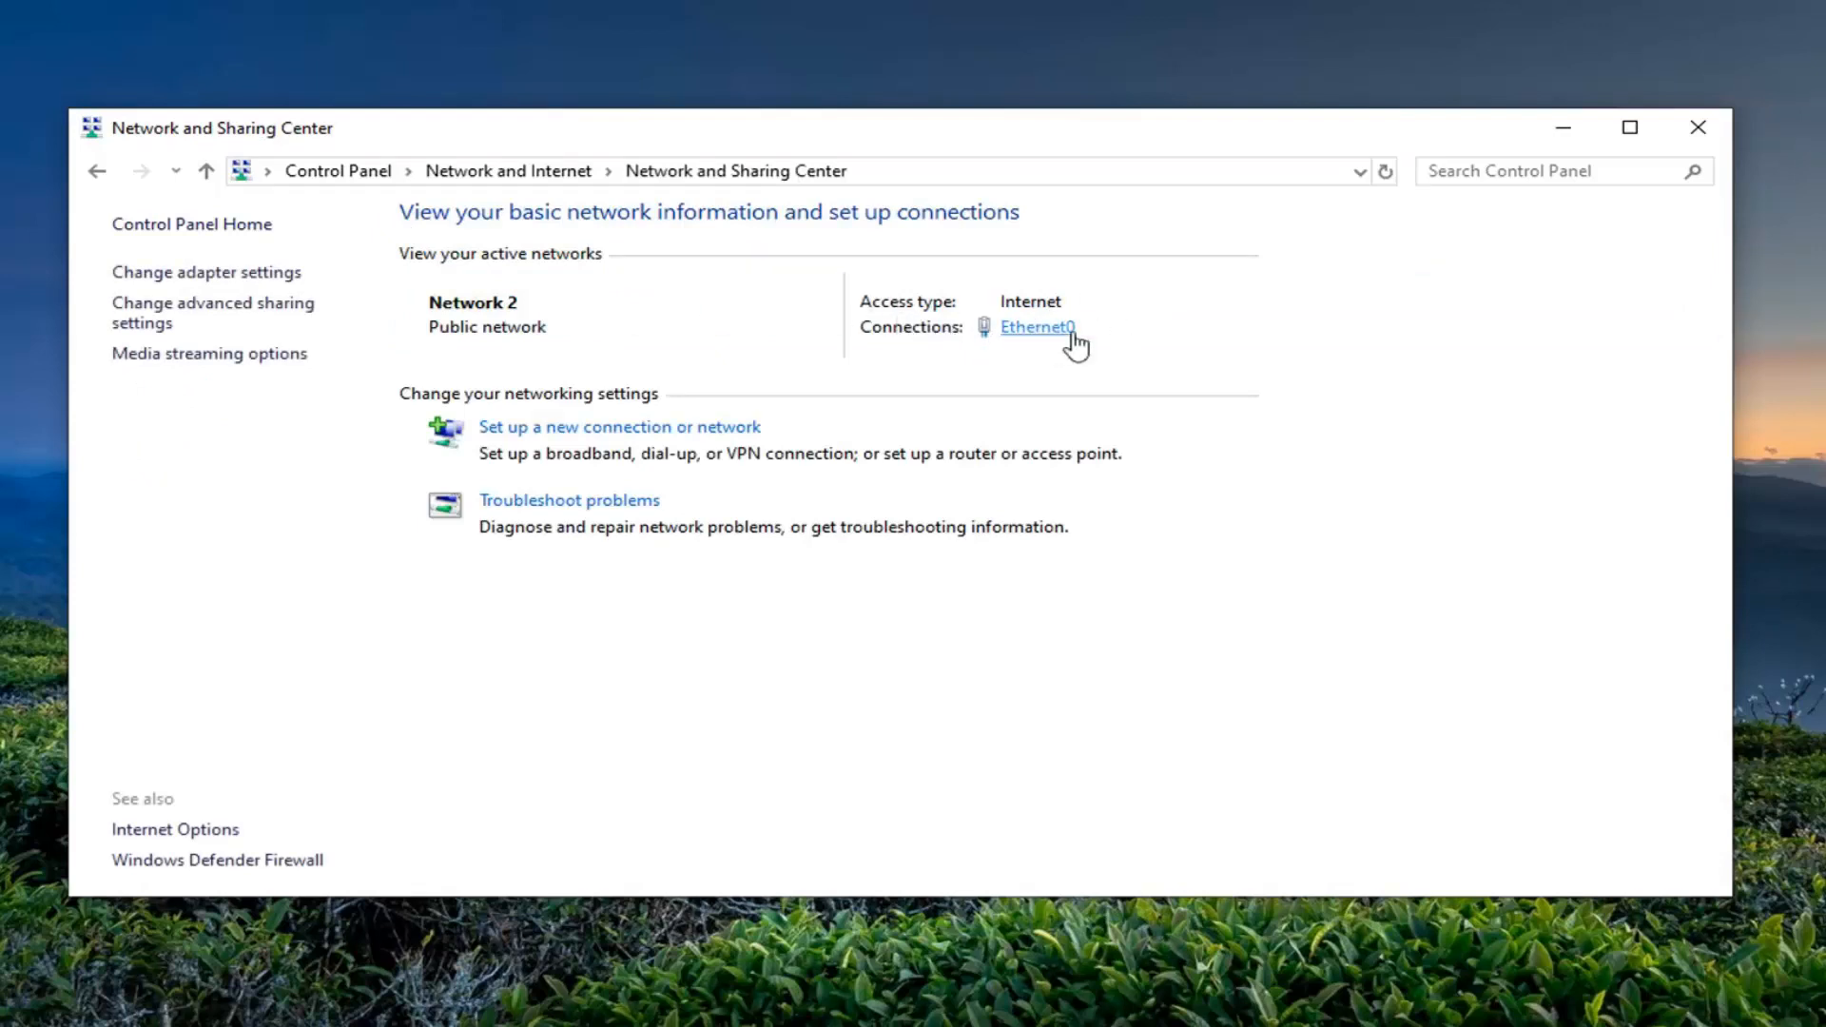
Step: From Ethernet0's status, reach the Internet Protocol Version 4 (TCP/IPv4) properties
{"action": "left_click", "coordinate": [1035, 325]}
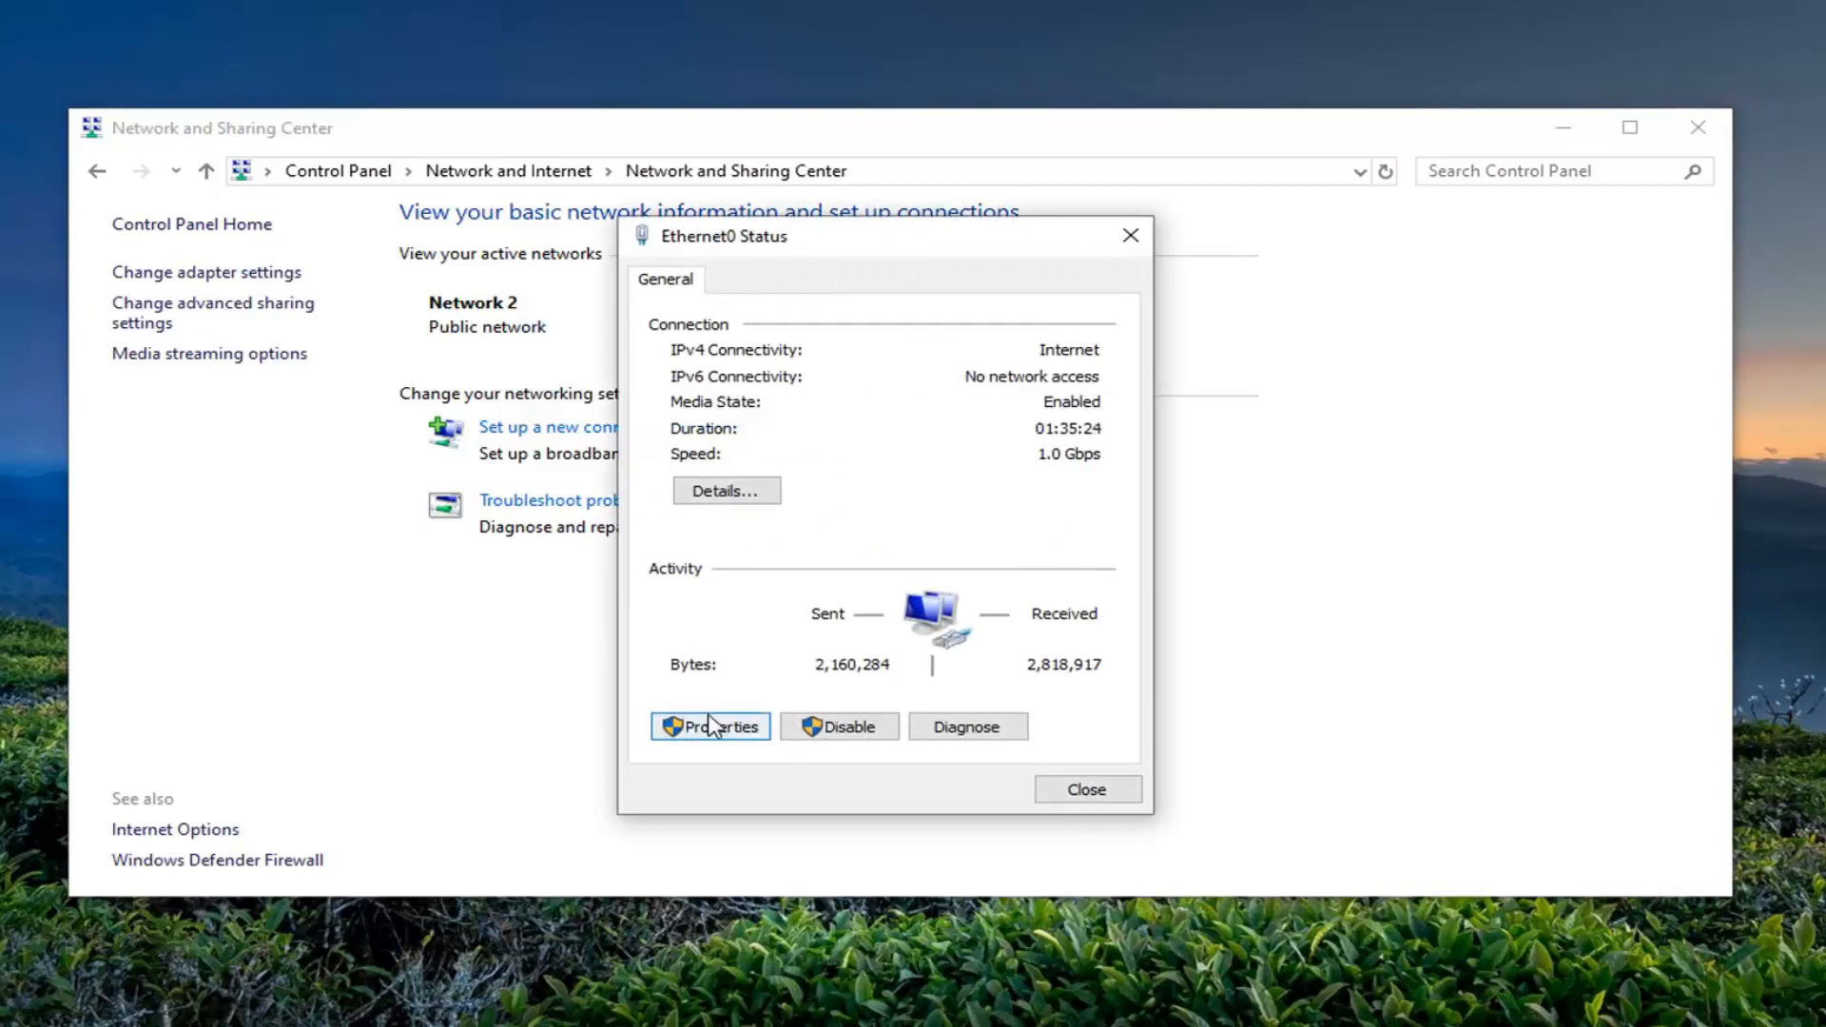
{"action": "left_click", "coordinate": [710, 725]}
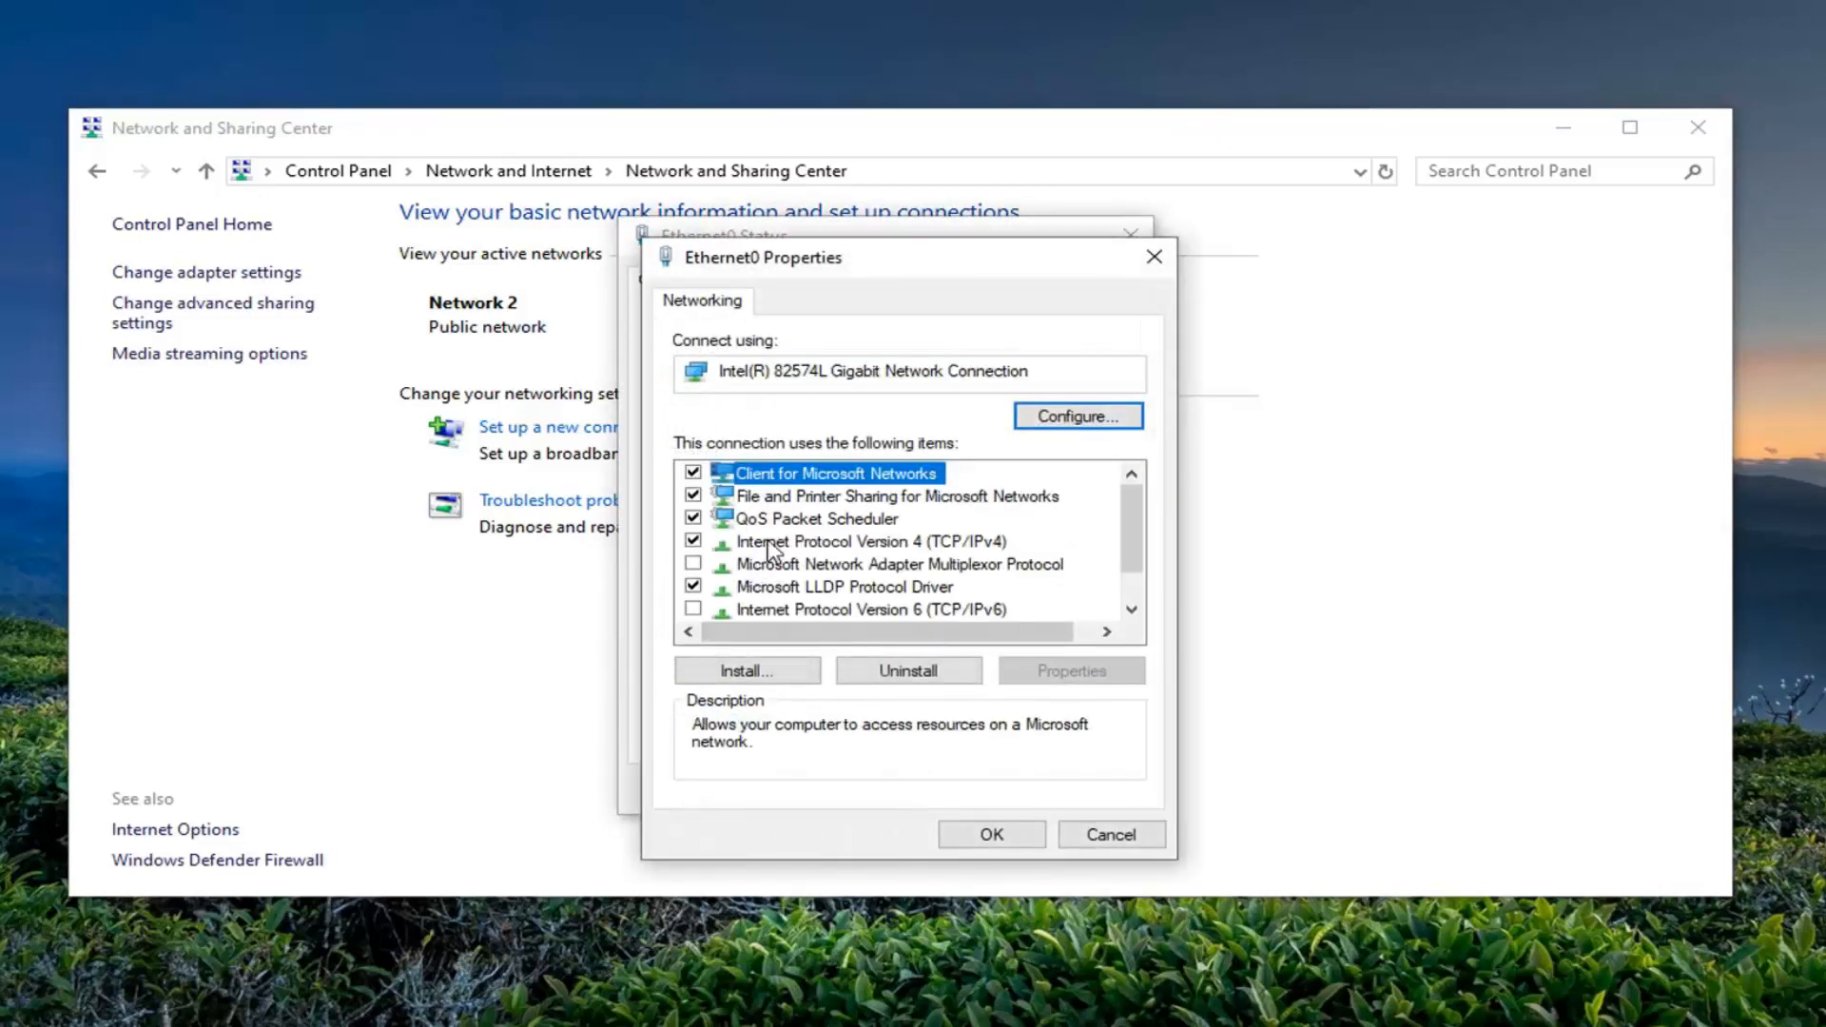
{"action": "left_click", "coordinate": [867, 540]}
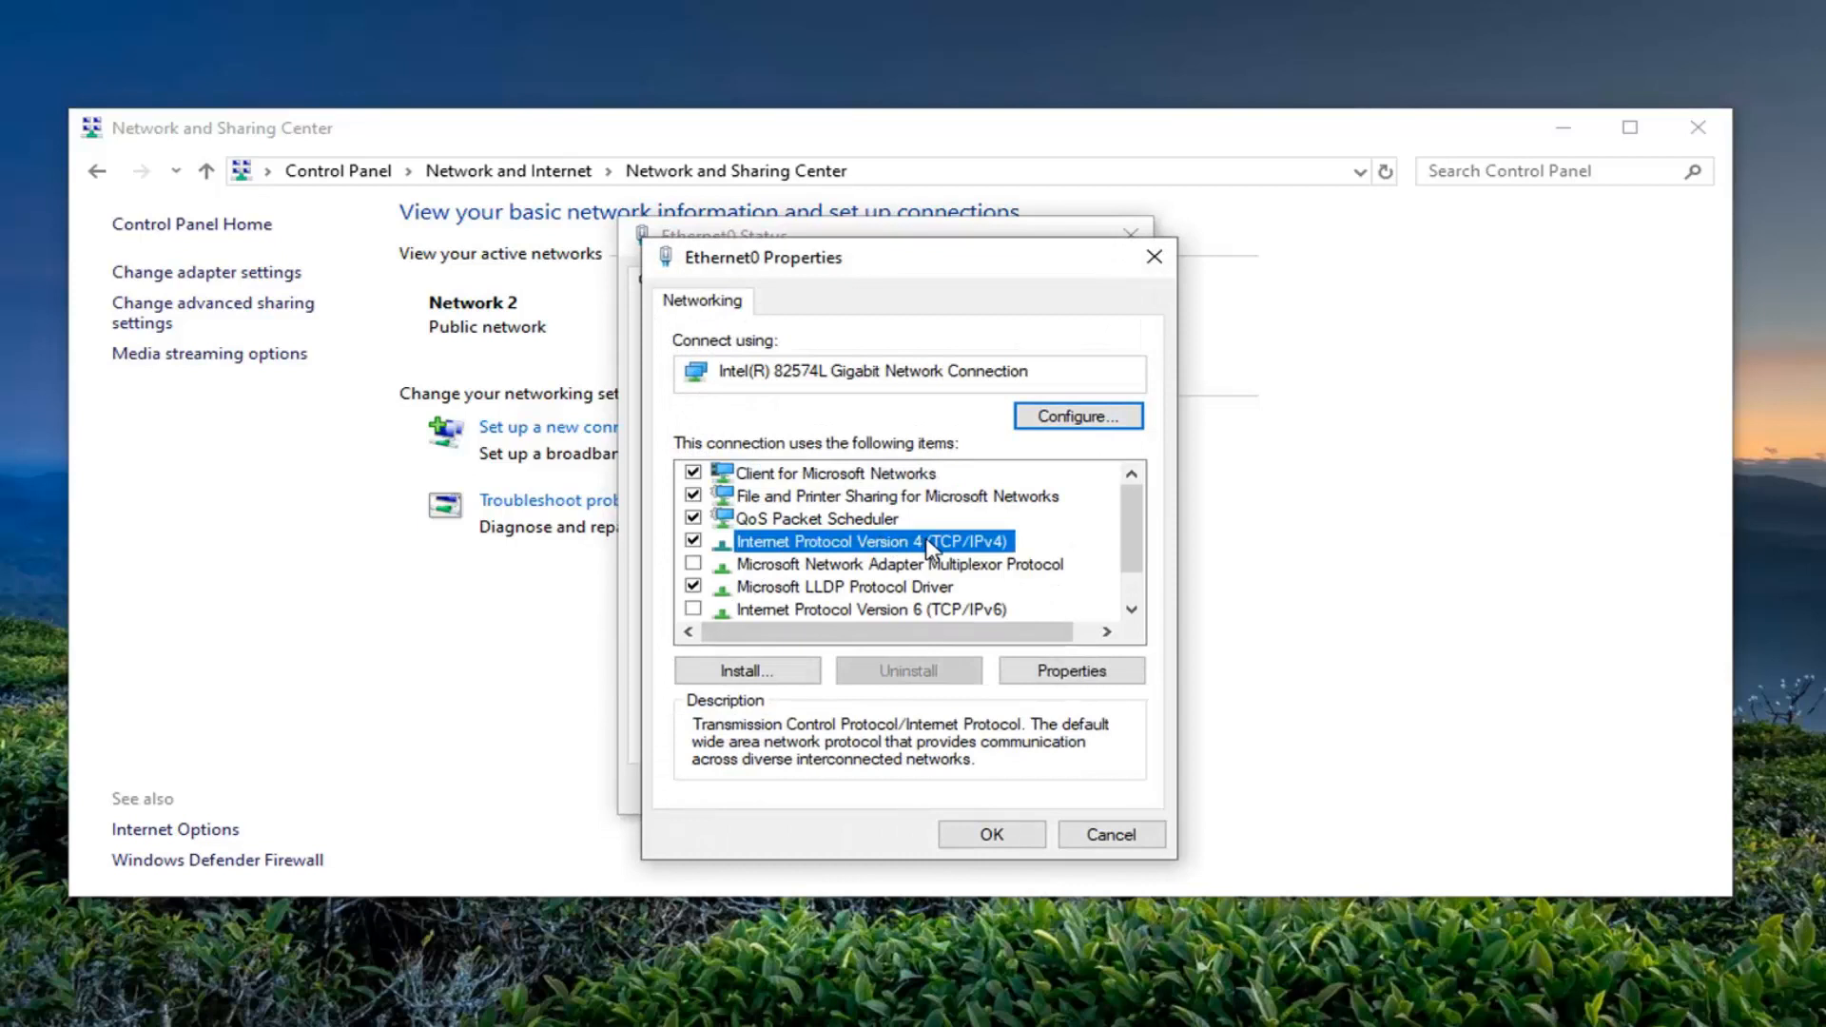
{"action": "mouse_move", "coordinate": [981, 559]}
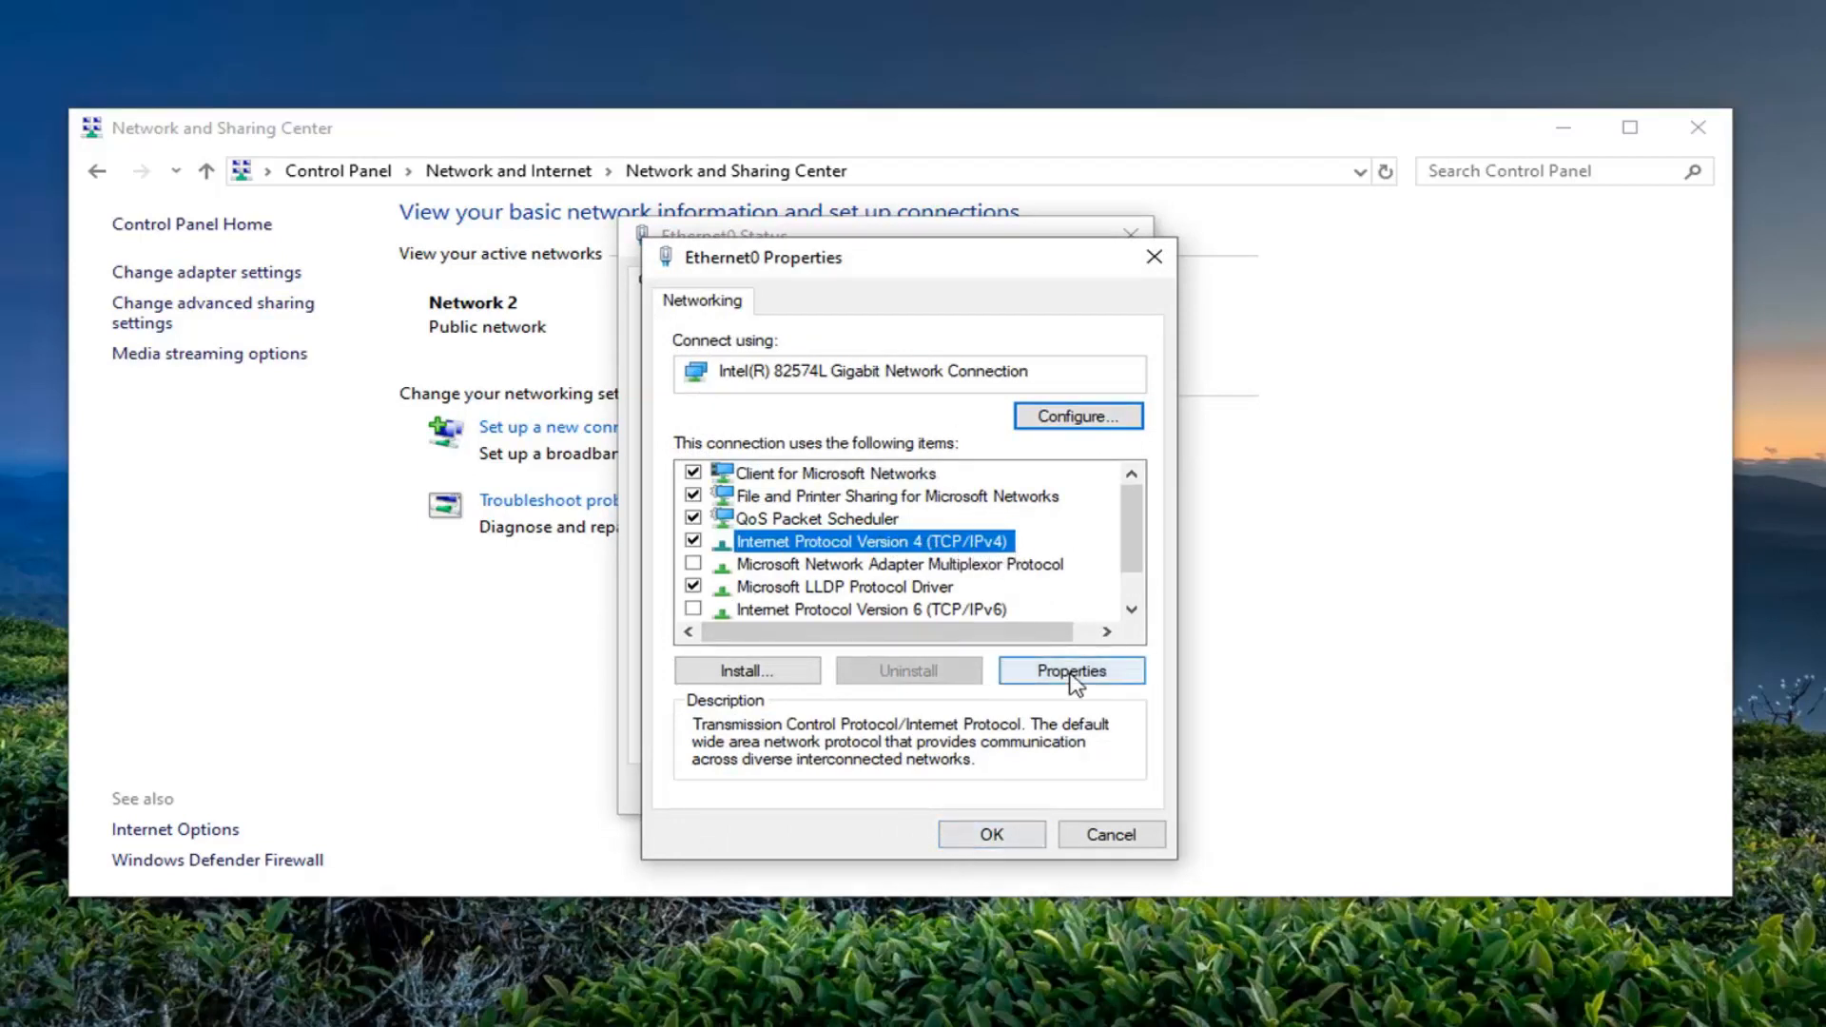
{"action": "left_click", "coordinate": [1069, 670]}
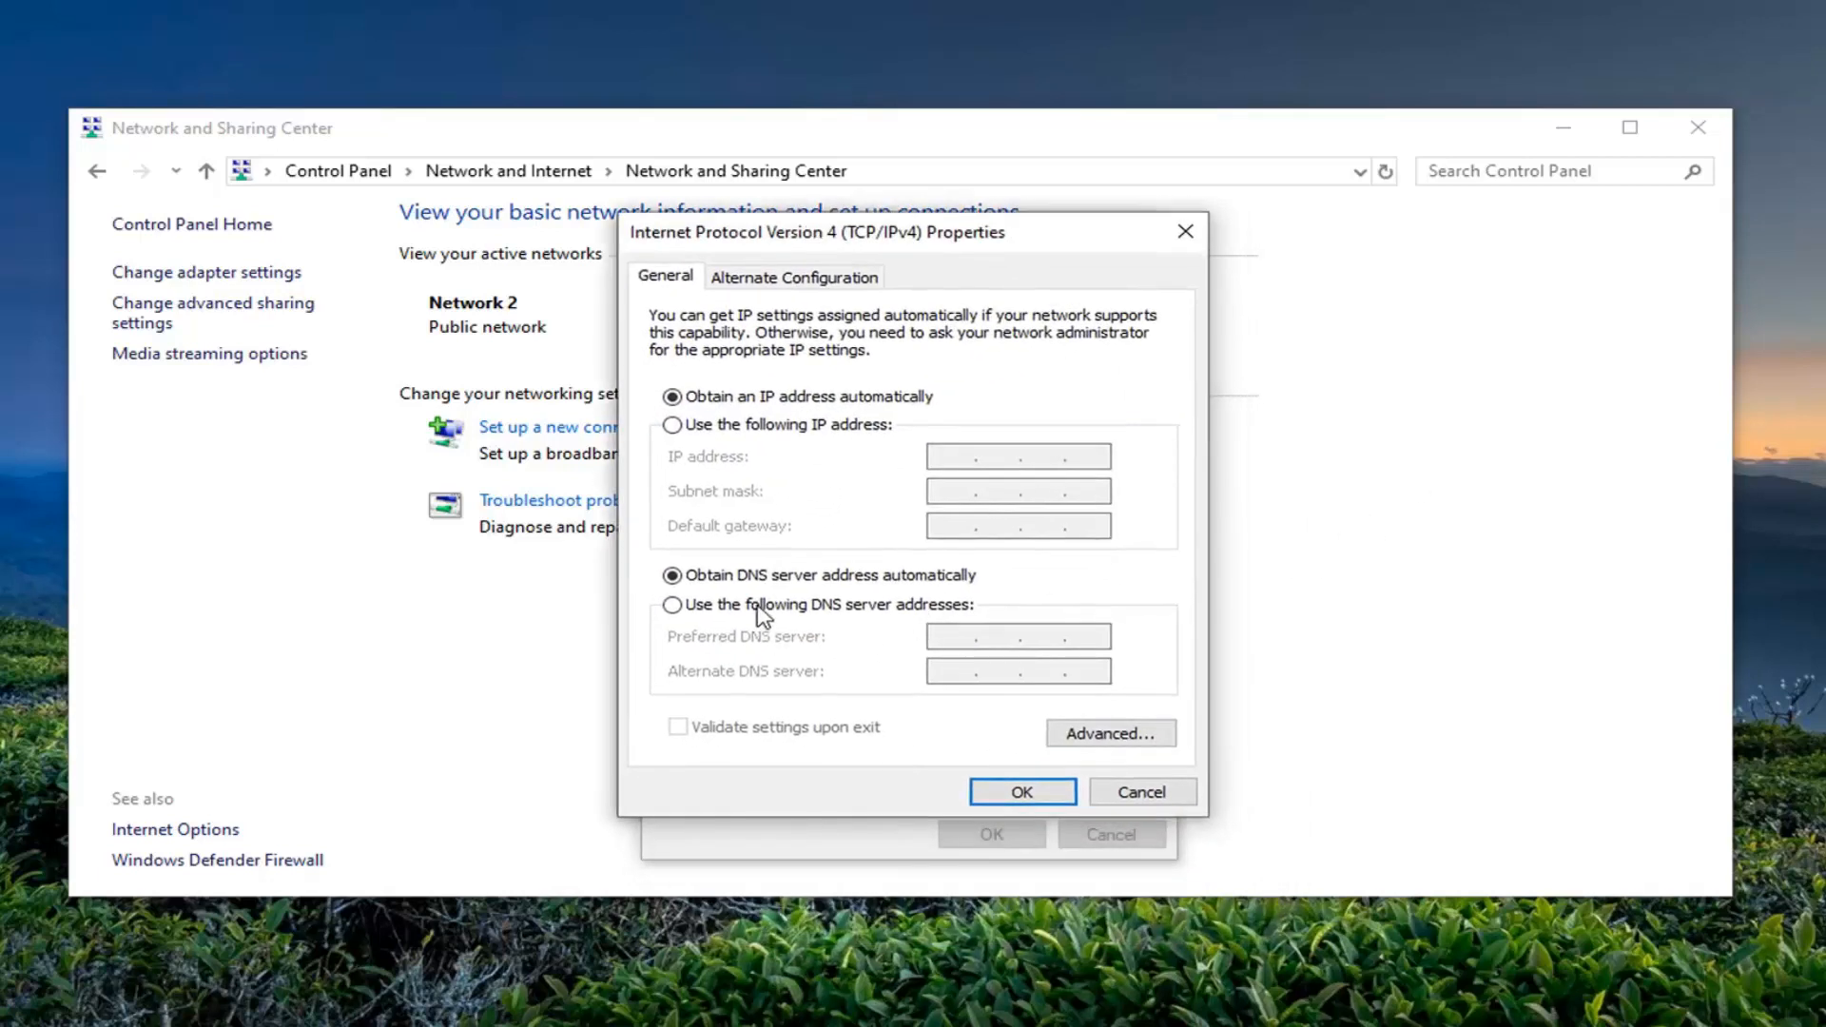
Step: Use manual DNS addresses with 8.8.8.8 preferred and 8.8.4.4 alternate
{"action": "left_click", "coordinate": [672, 605]}
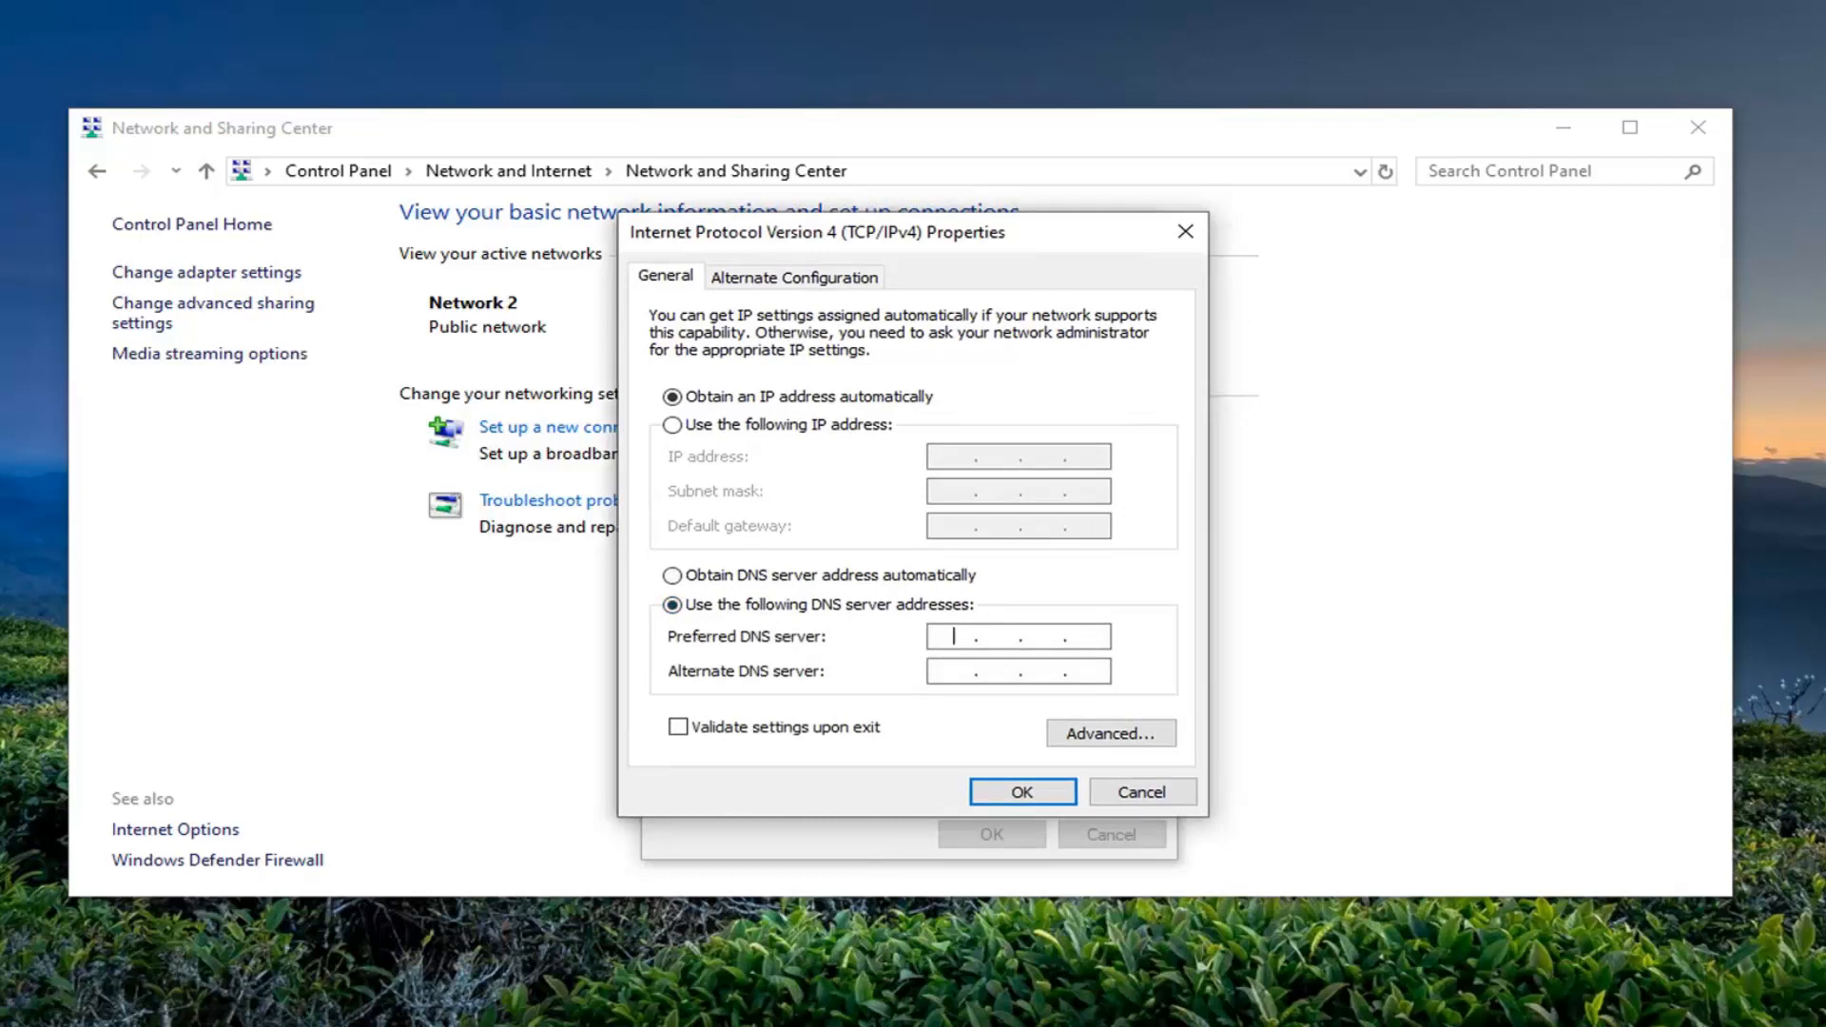
{"action": "mouse_move", "coordinate": [942, 671]}
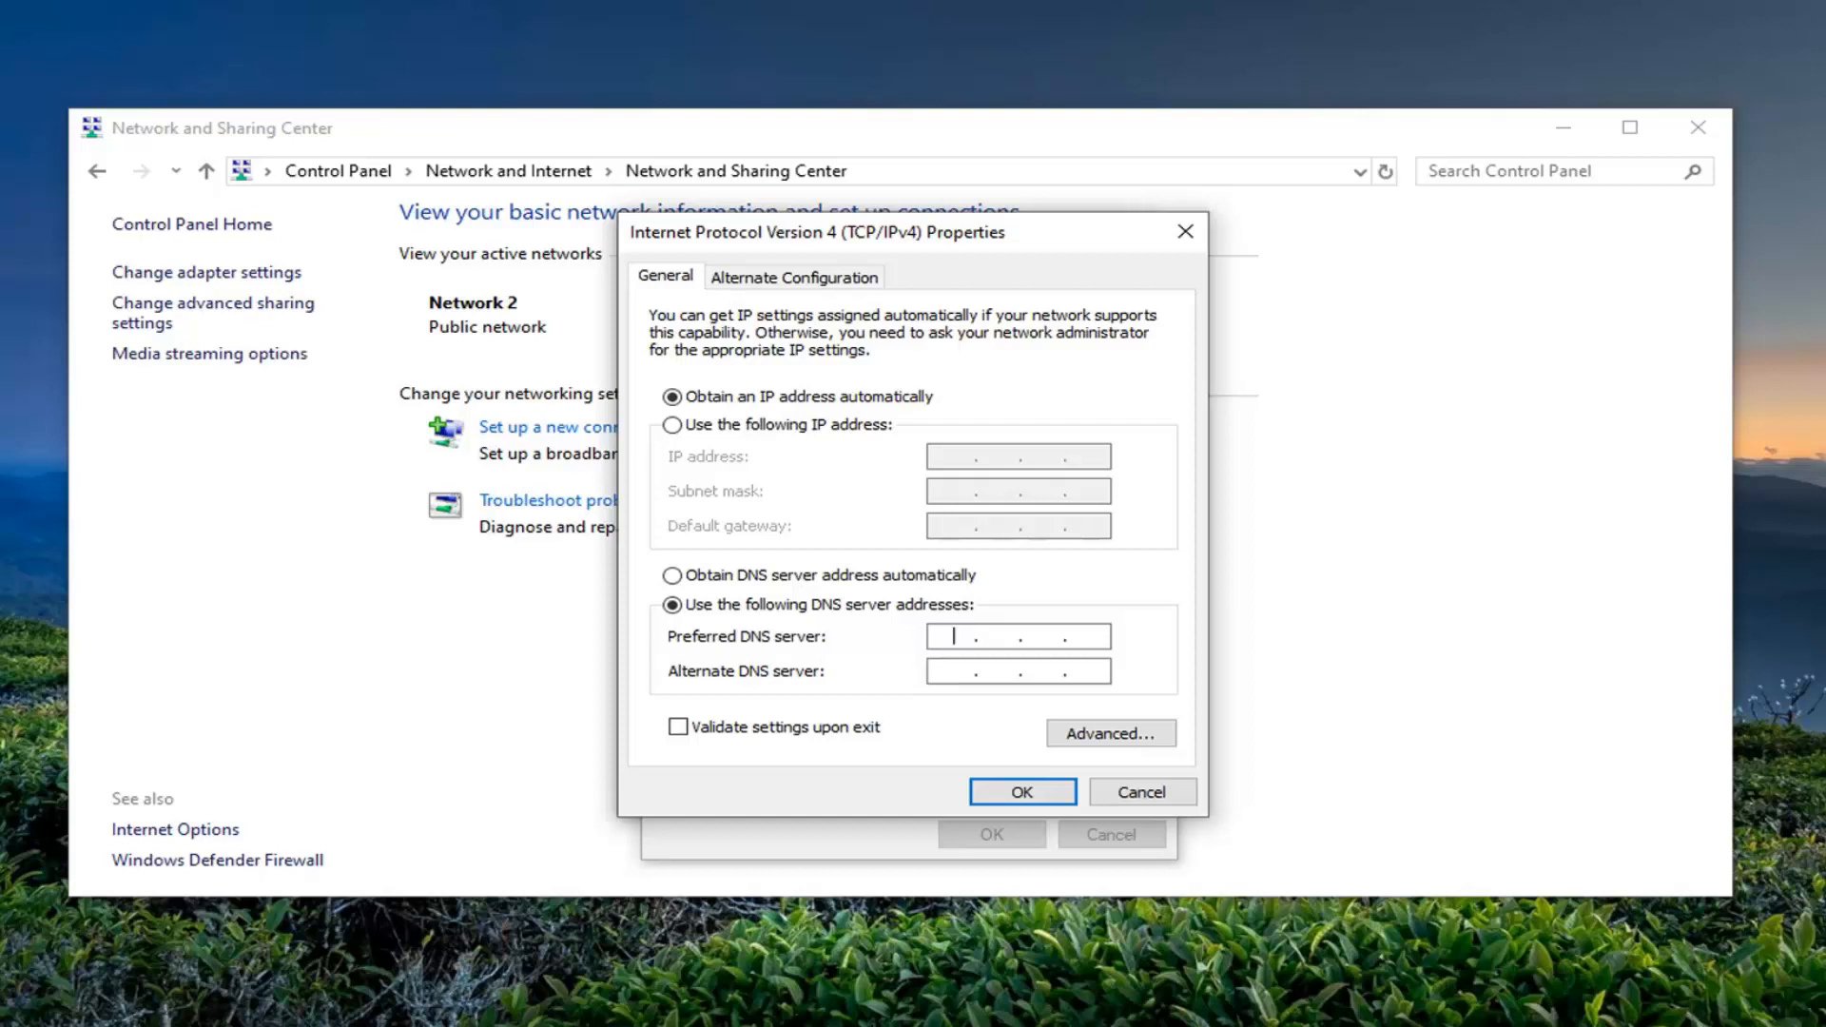
{"action": "type", "text": "8.8.8."}
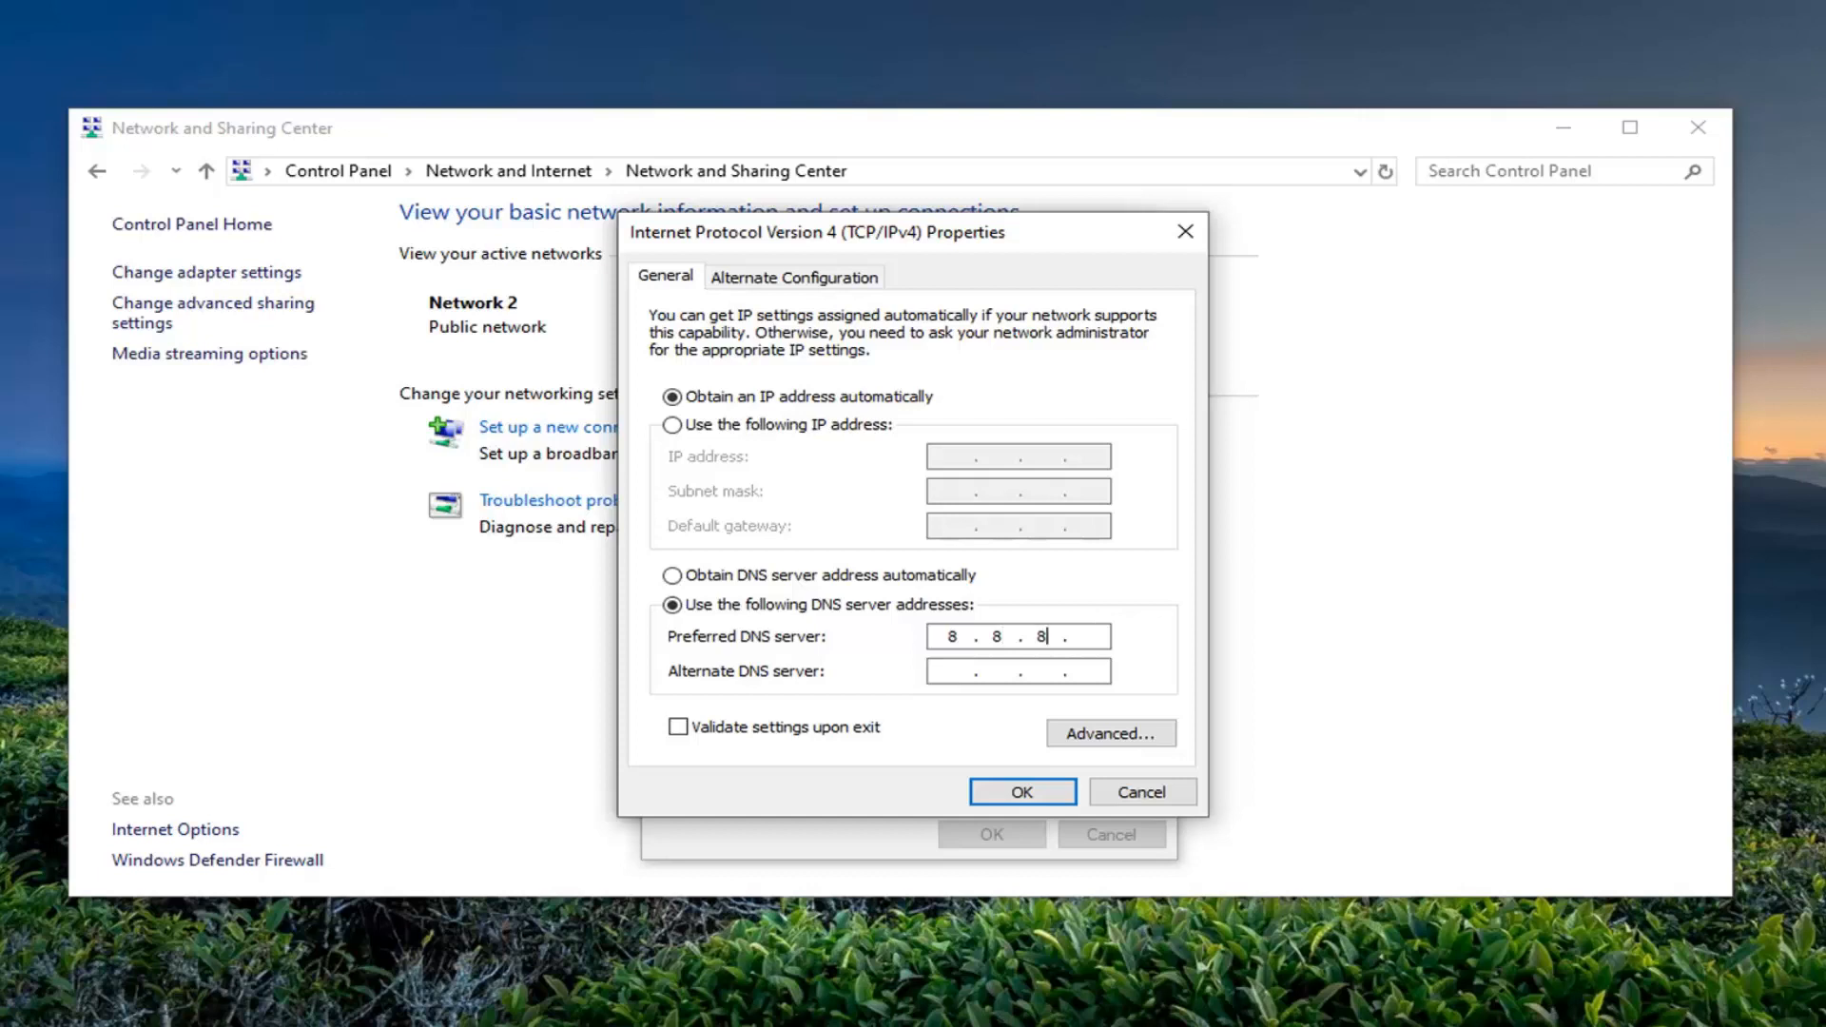
{"action": "type", "text": "8"}
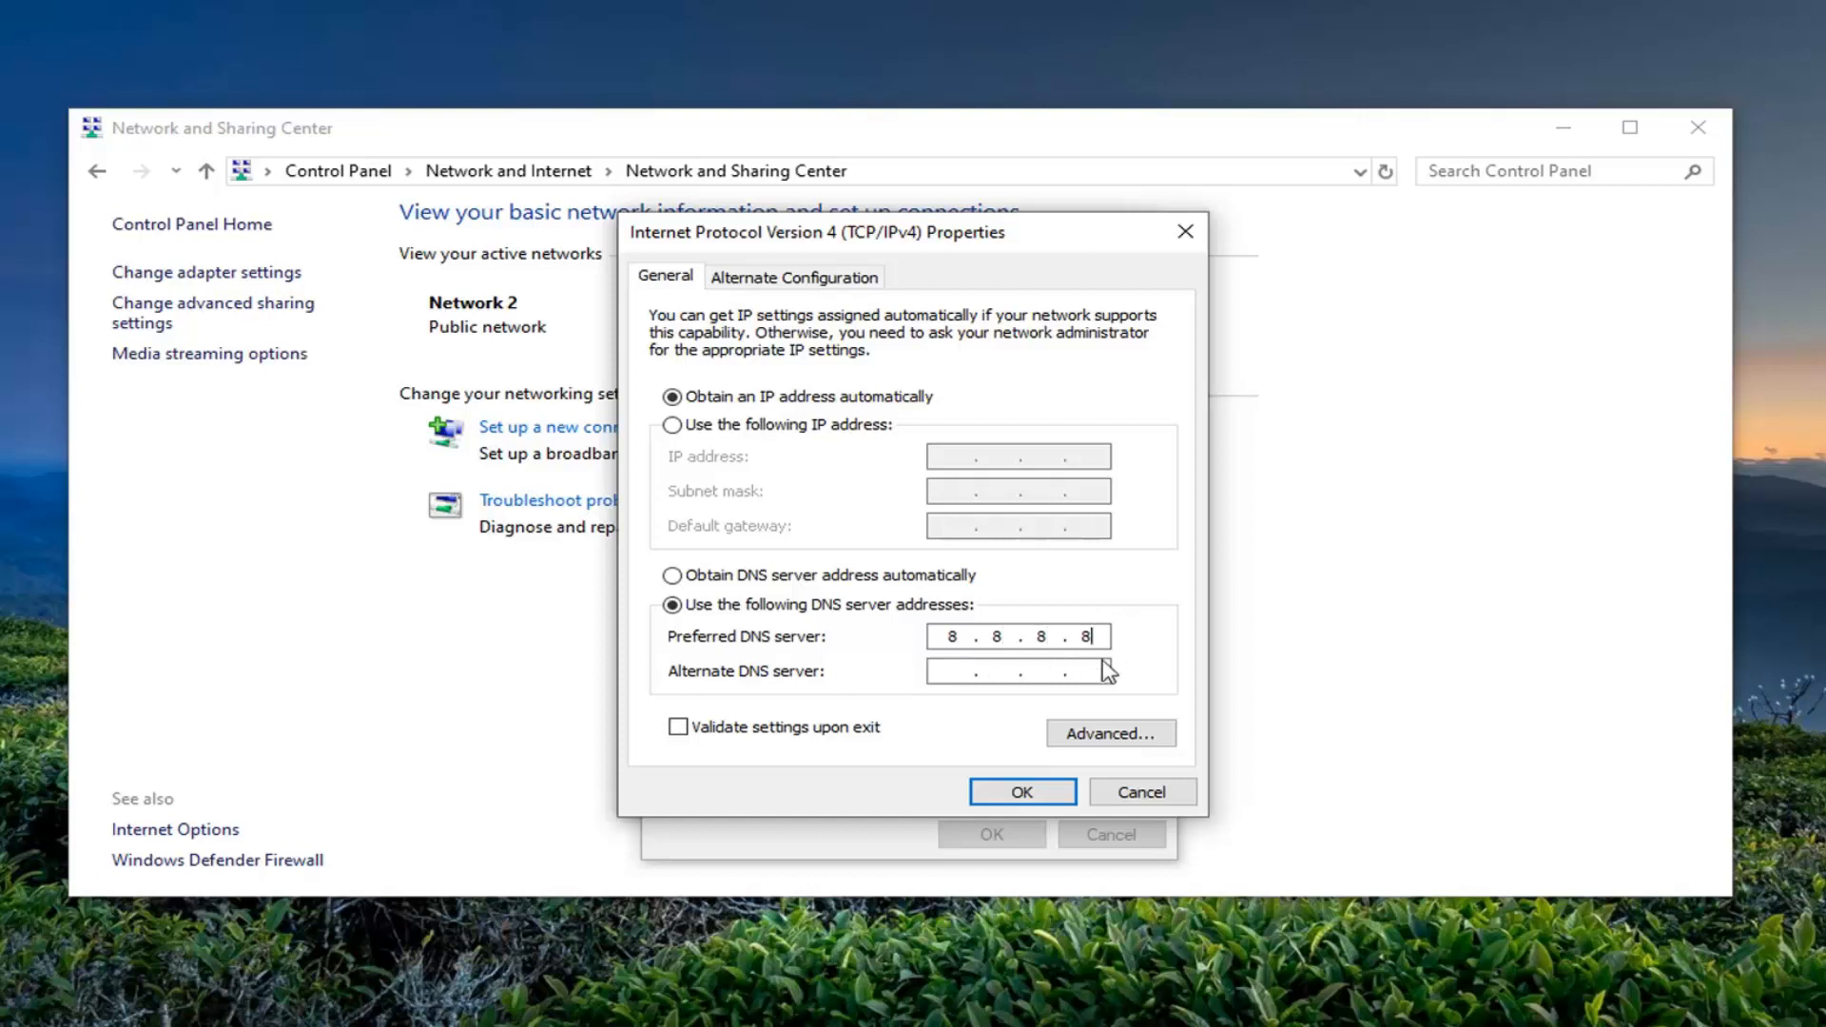
{"action": "type", "text": "8.8.4.4"}
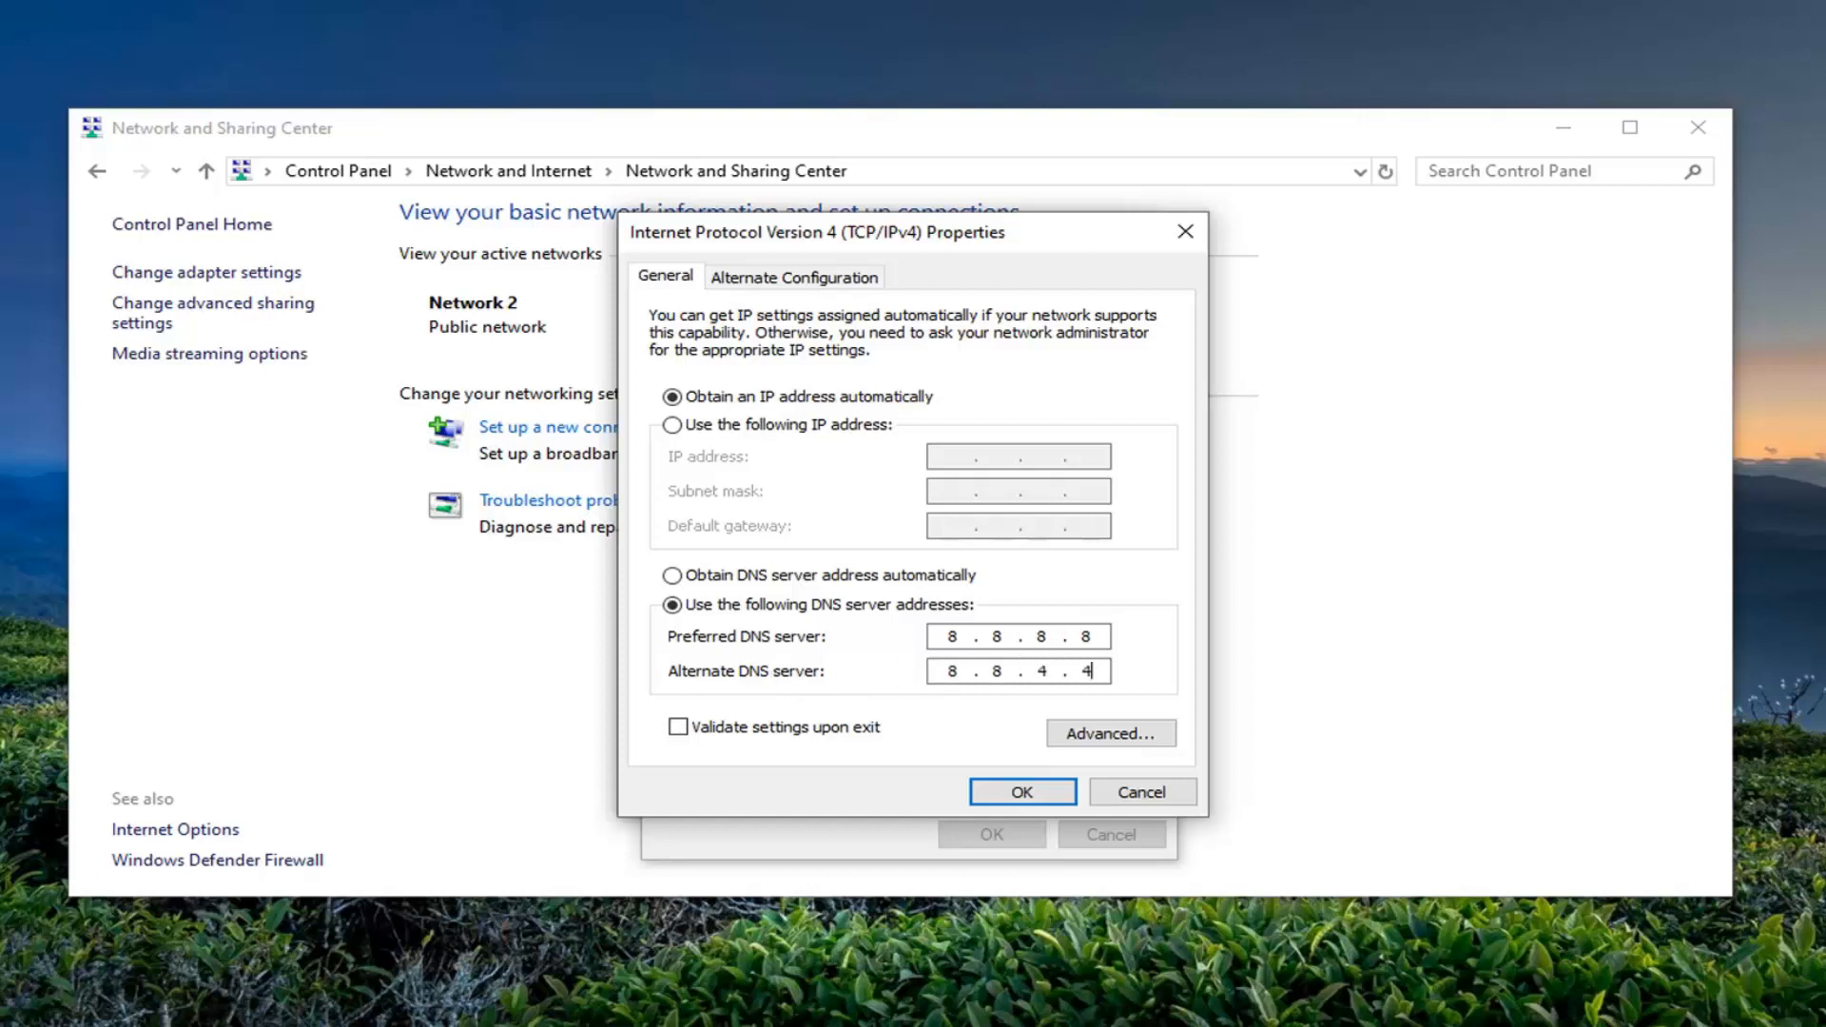
{"action": "left_click", "coordinate": [949, 635]}
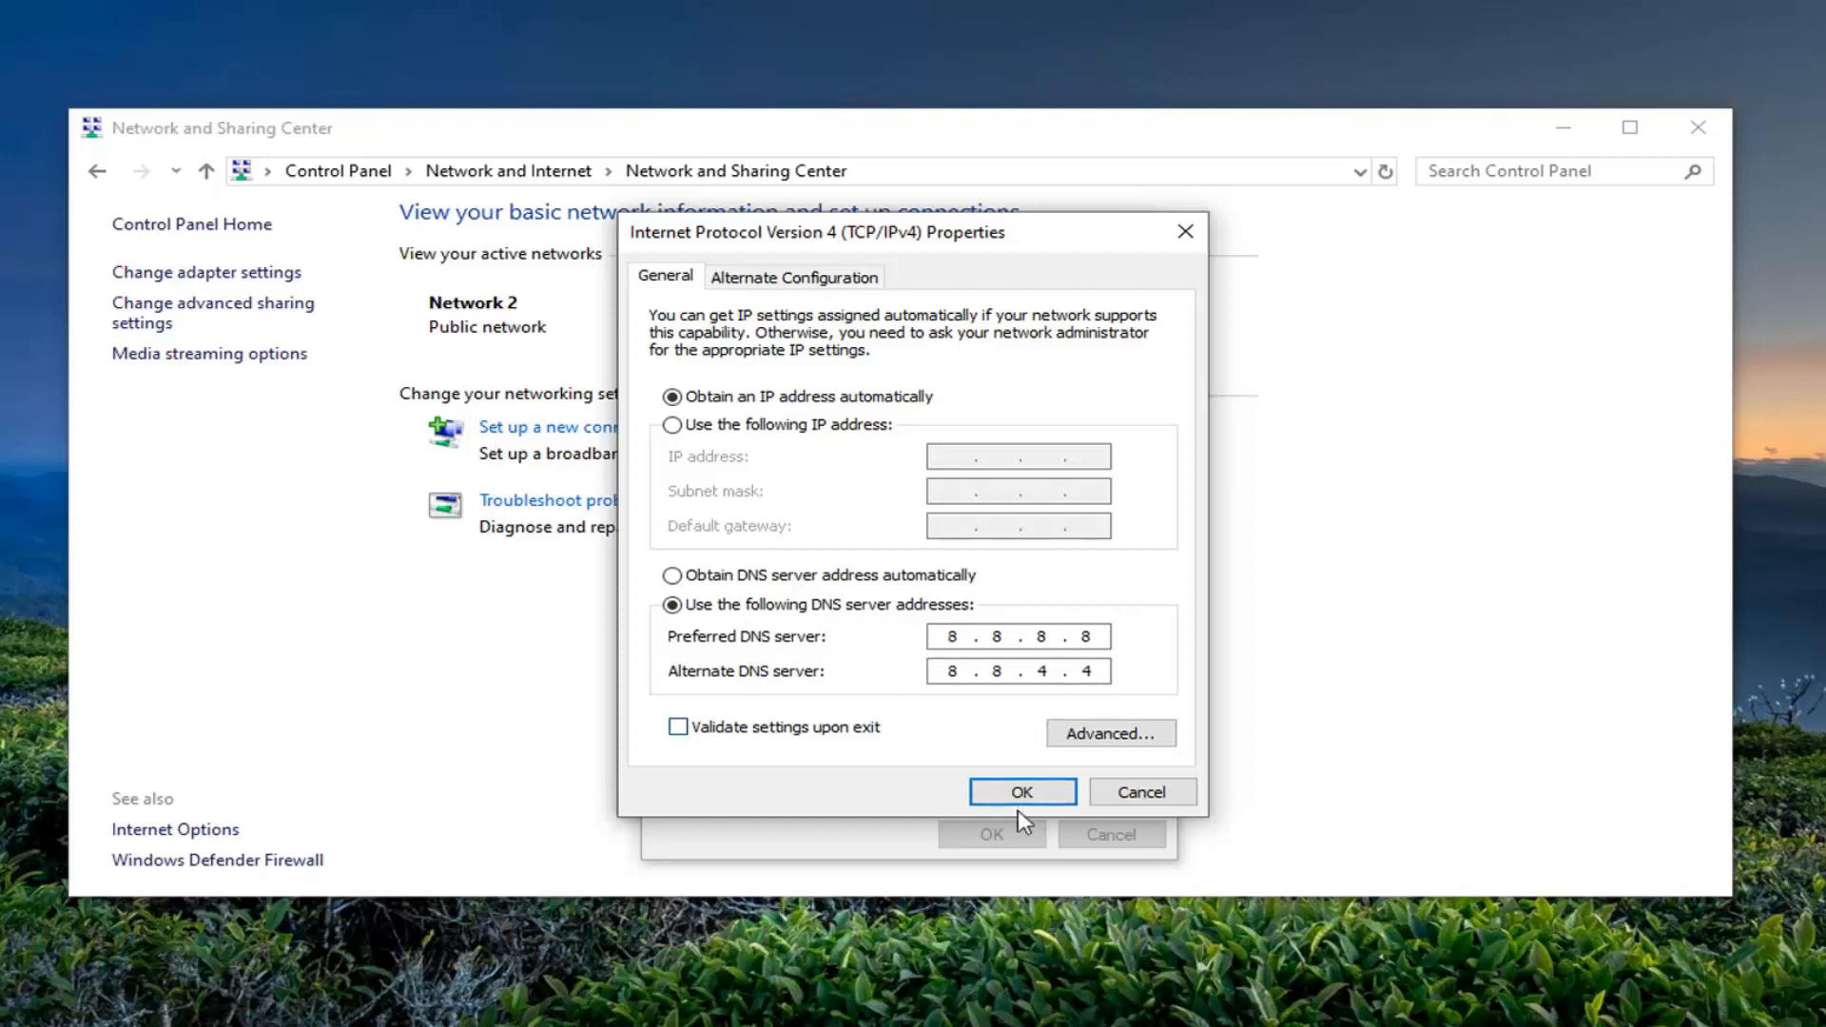
Step: Confirm the IPv4 and Ethernet0 dialogs with OK and launch Chrome from the taskbar
{"action": "left_click", "coordinate": [1020, 791]}
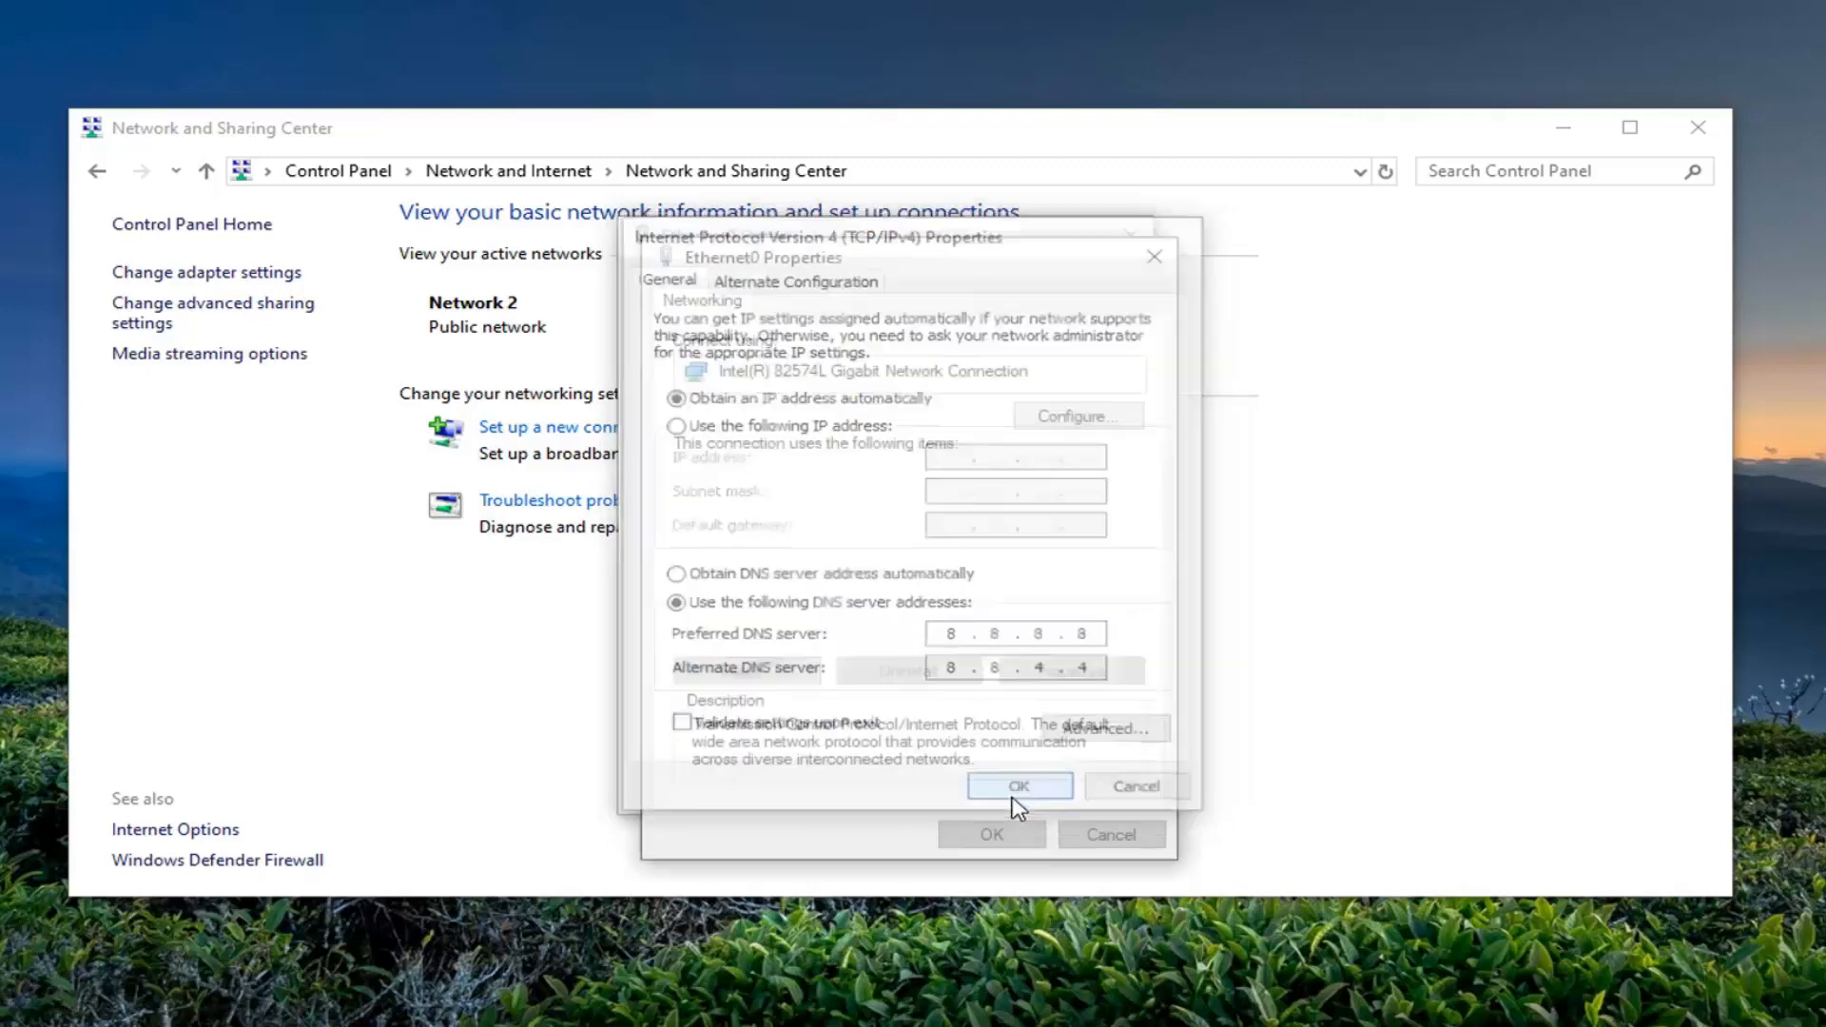
{"action": "left_click", "coordinate": [1017, 785]}
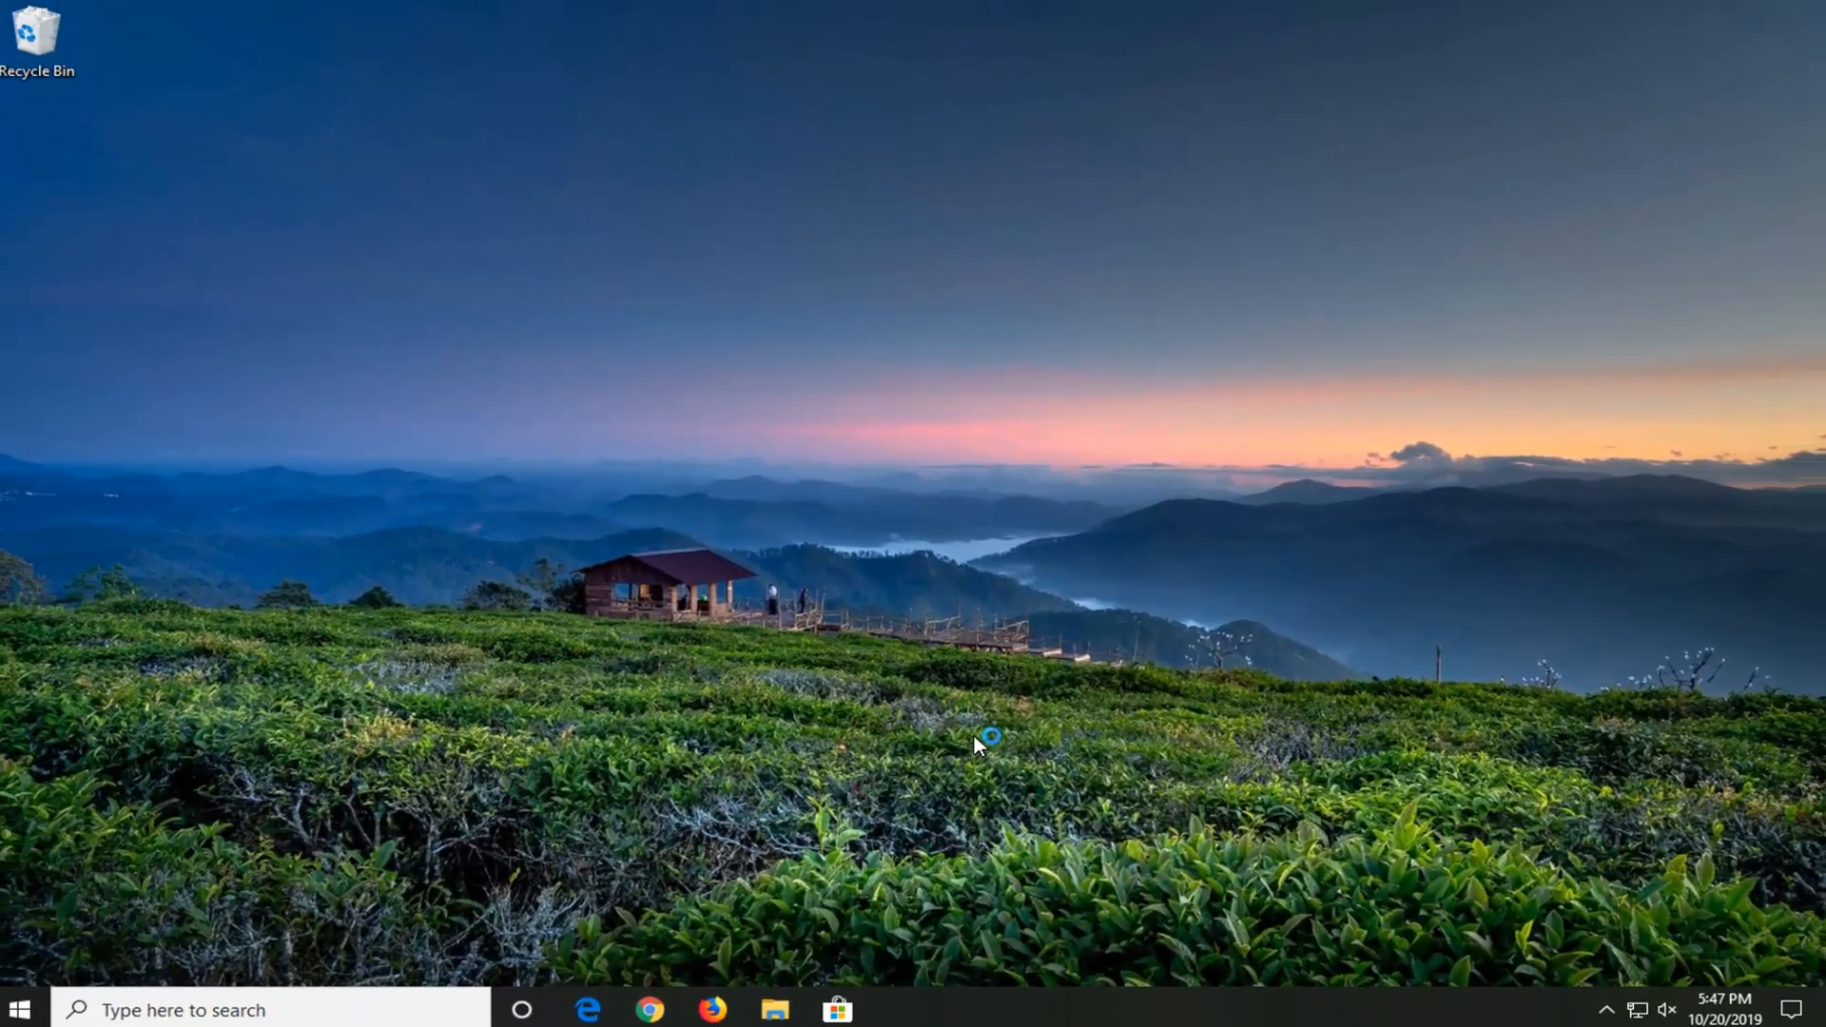
{"action": "left_click", "coordinate": [651, 1010]}
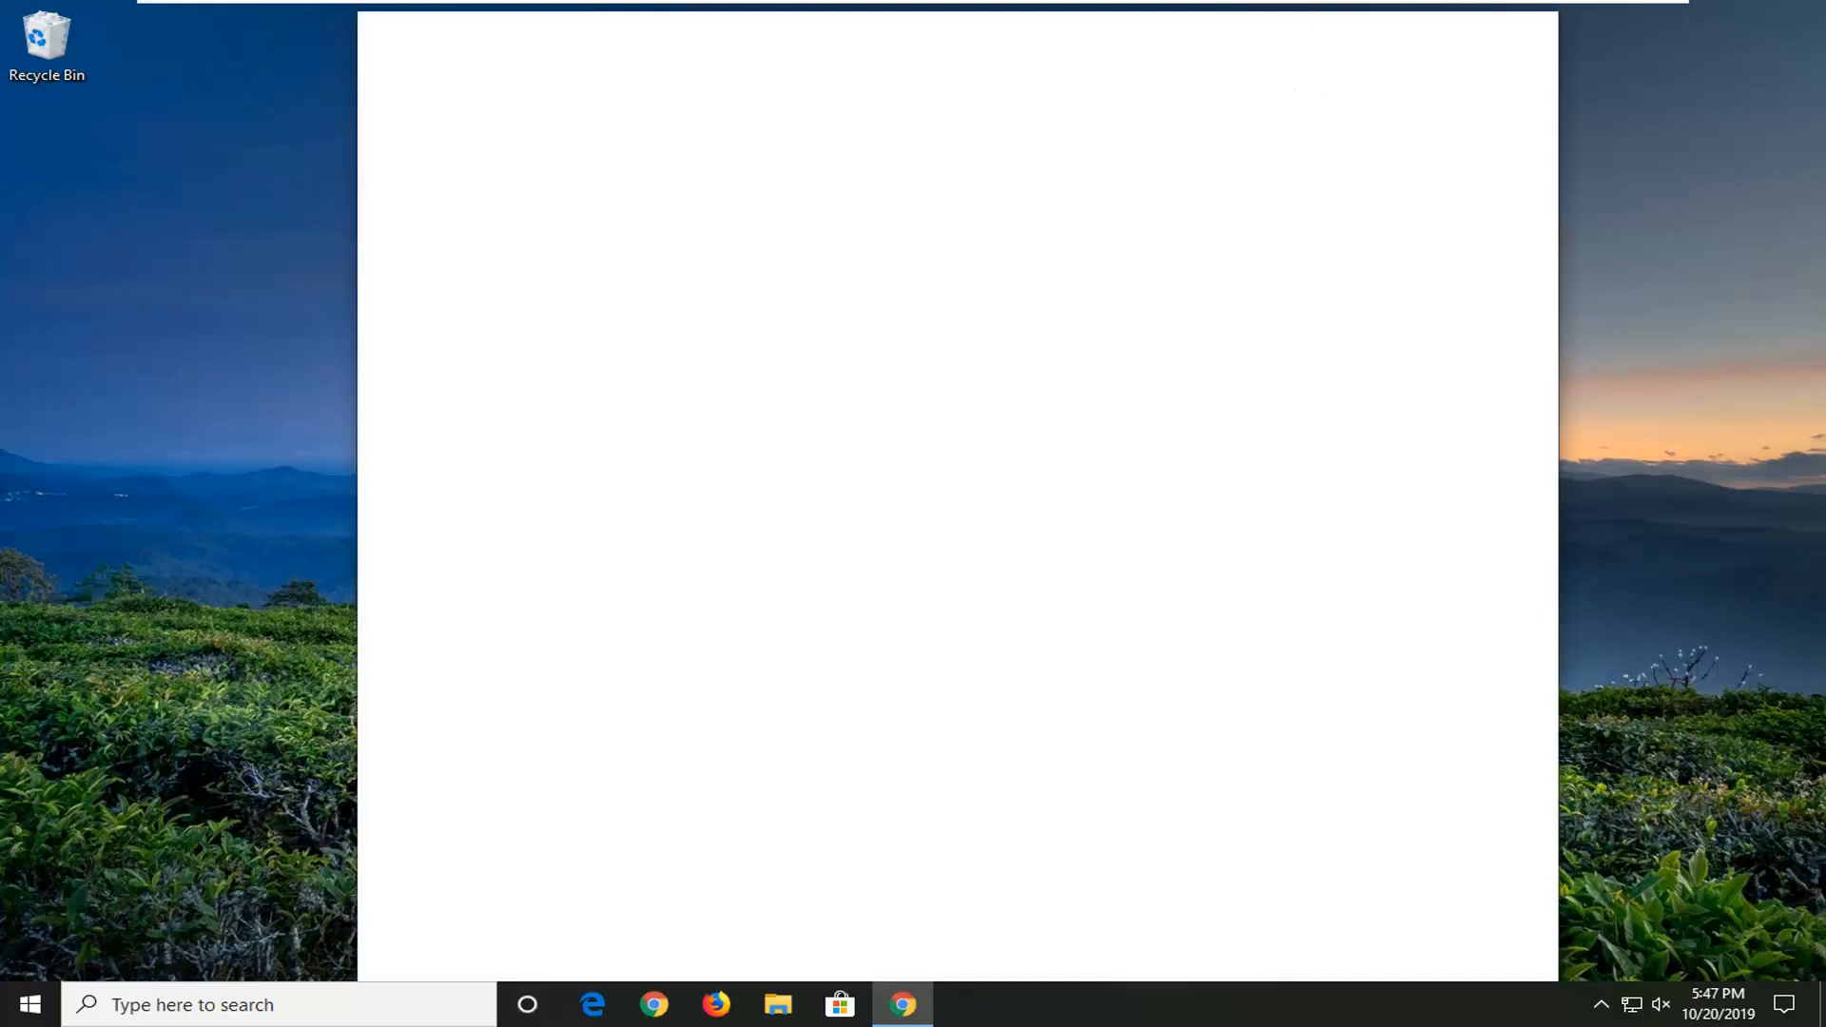
Step: Load google, search 'wikipedia' to confirm browsing works, then close Chrome
{"action": "left_click", "coordinate": [901, 1005]}
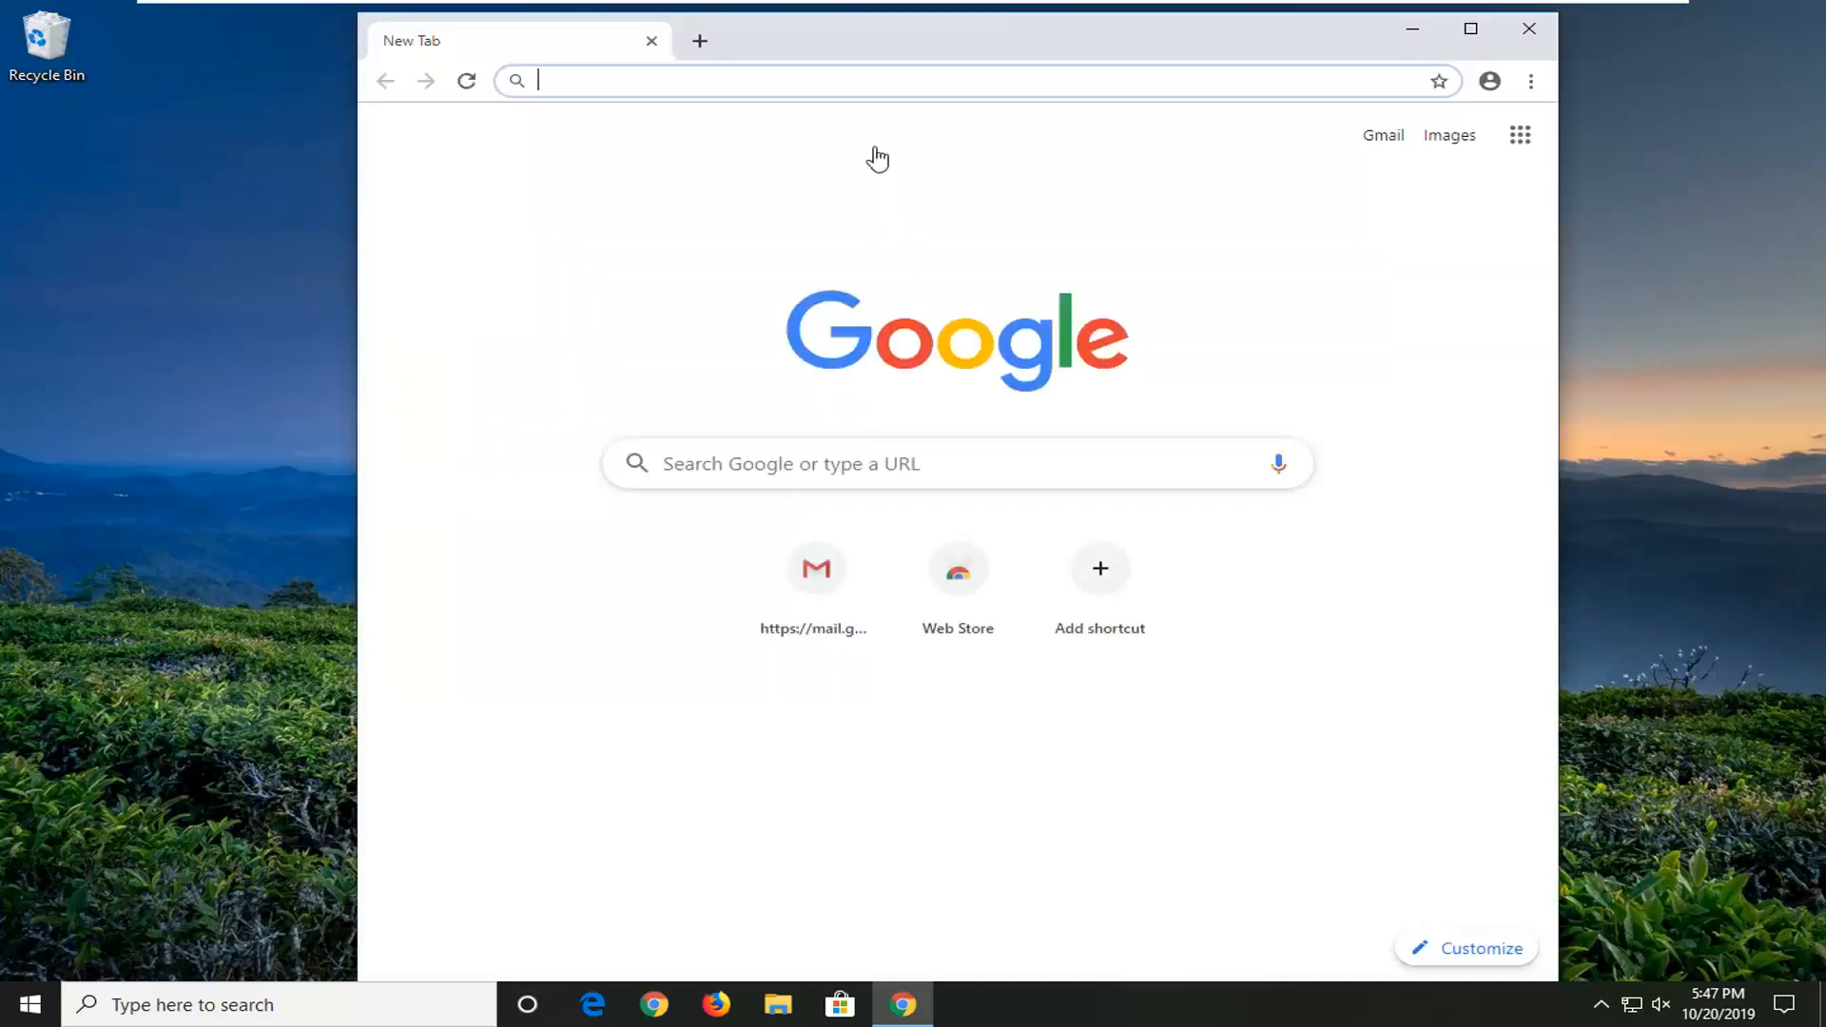
{"action": "type", "text": "google.com"}
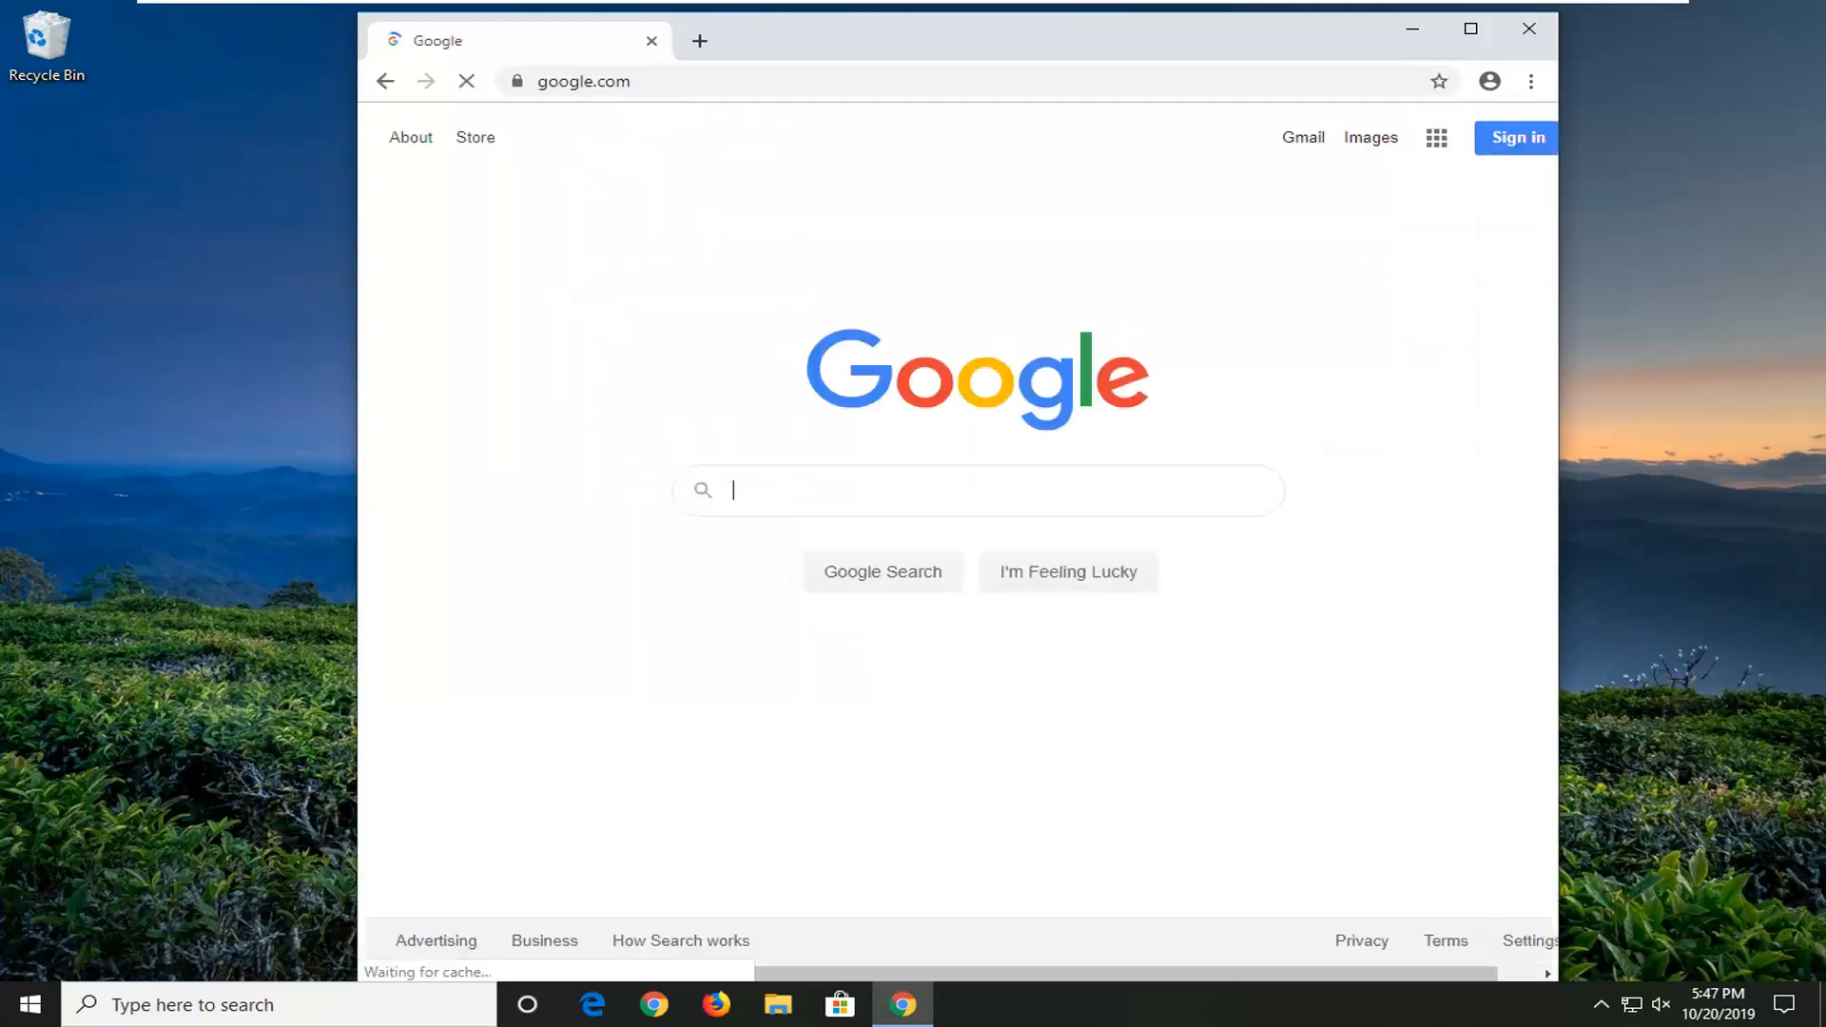
{"action": "type", "text": "wikip"}
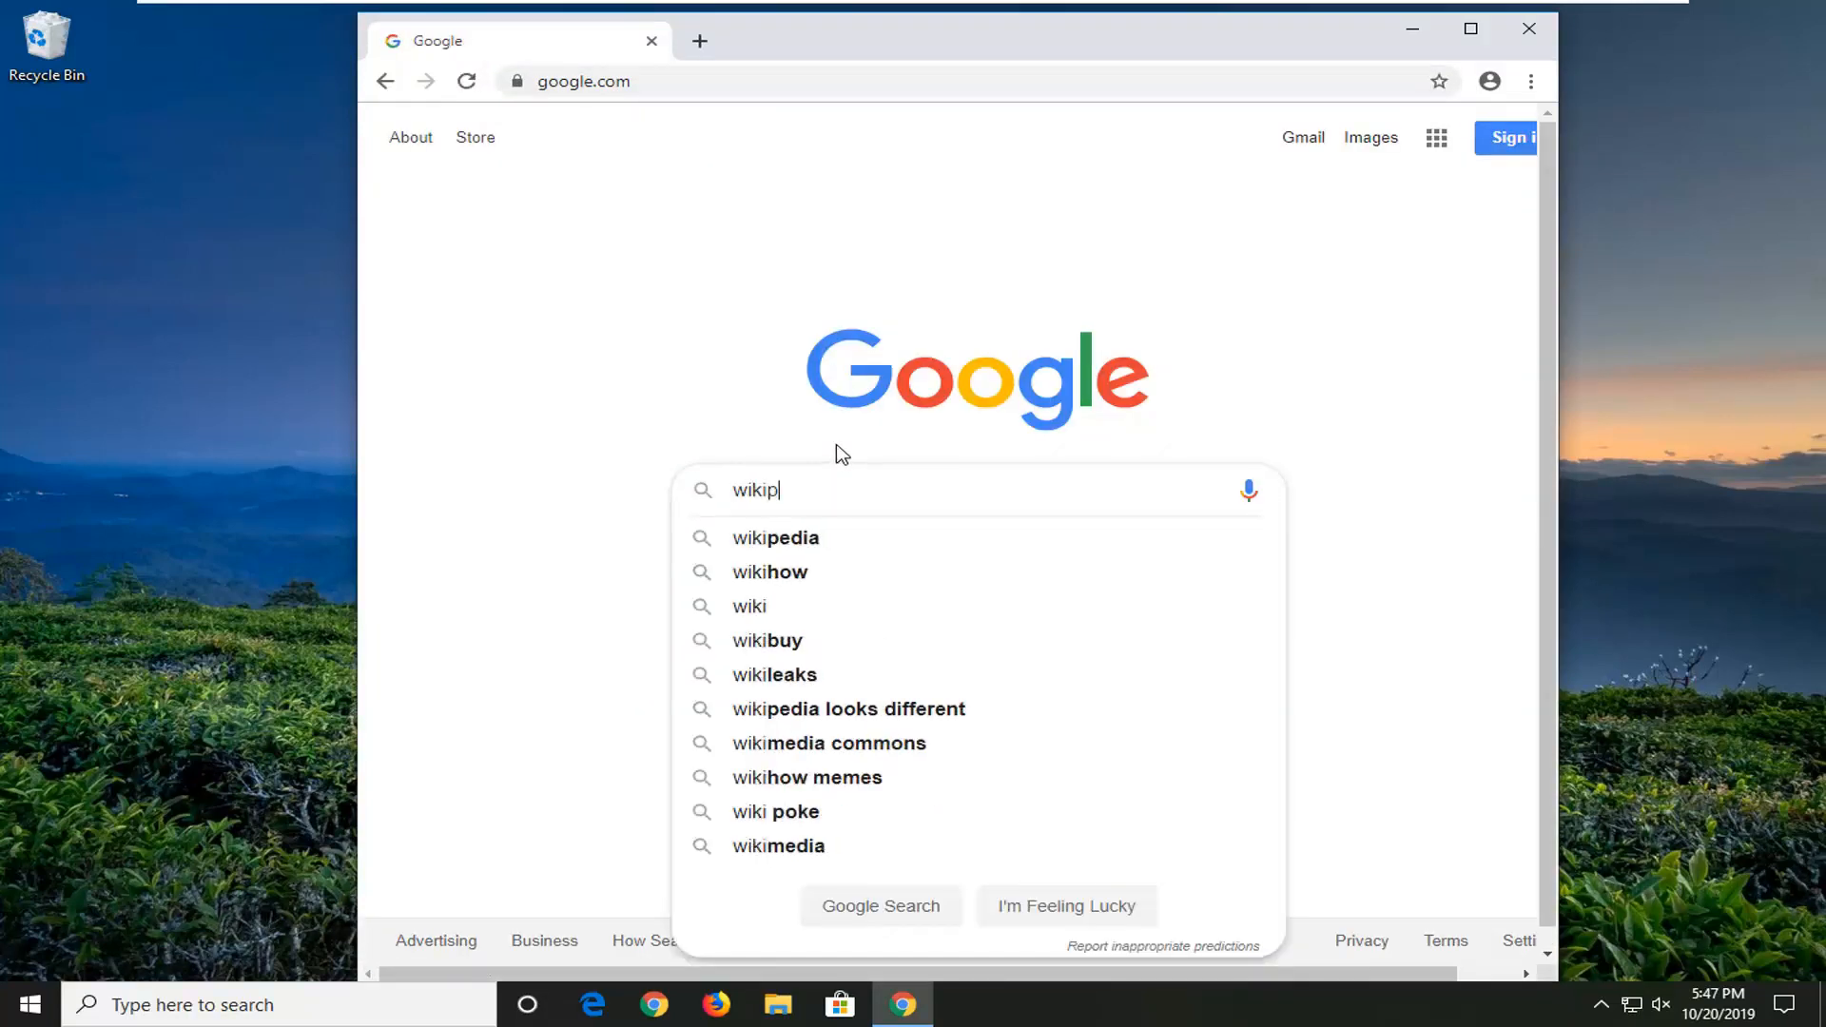
{"action": "left_click", "coordinate": [774, 537]}
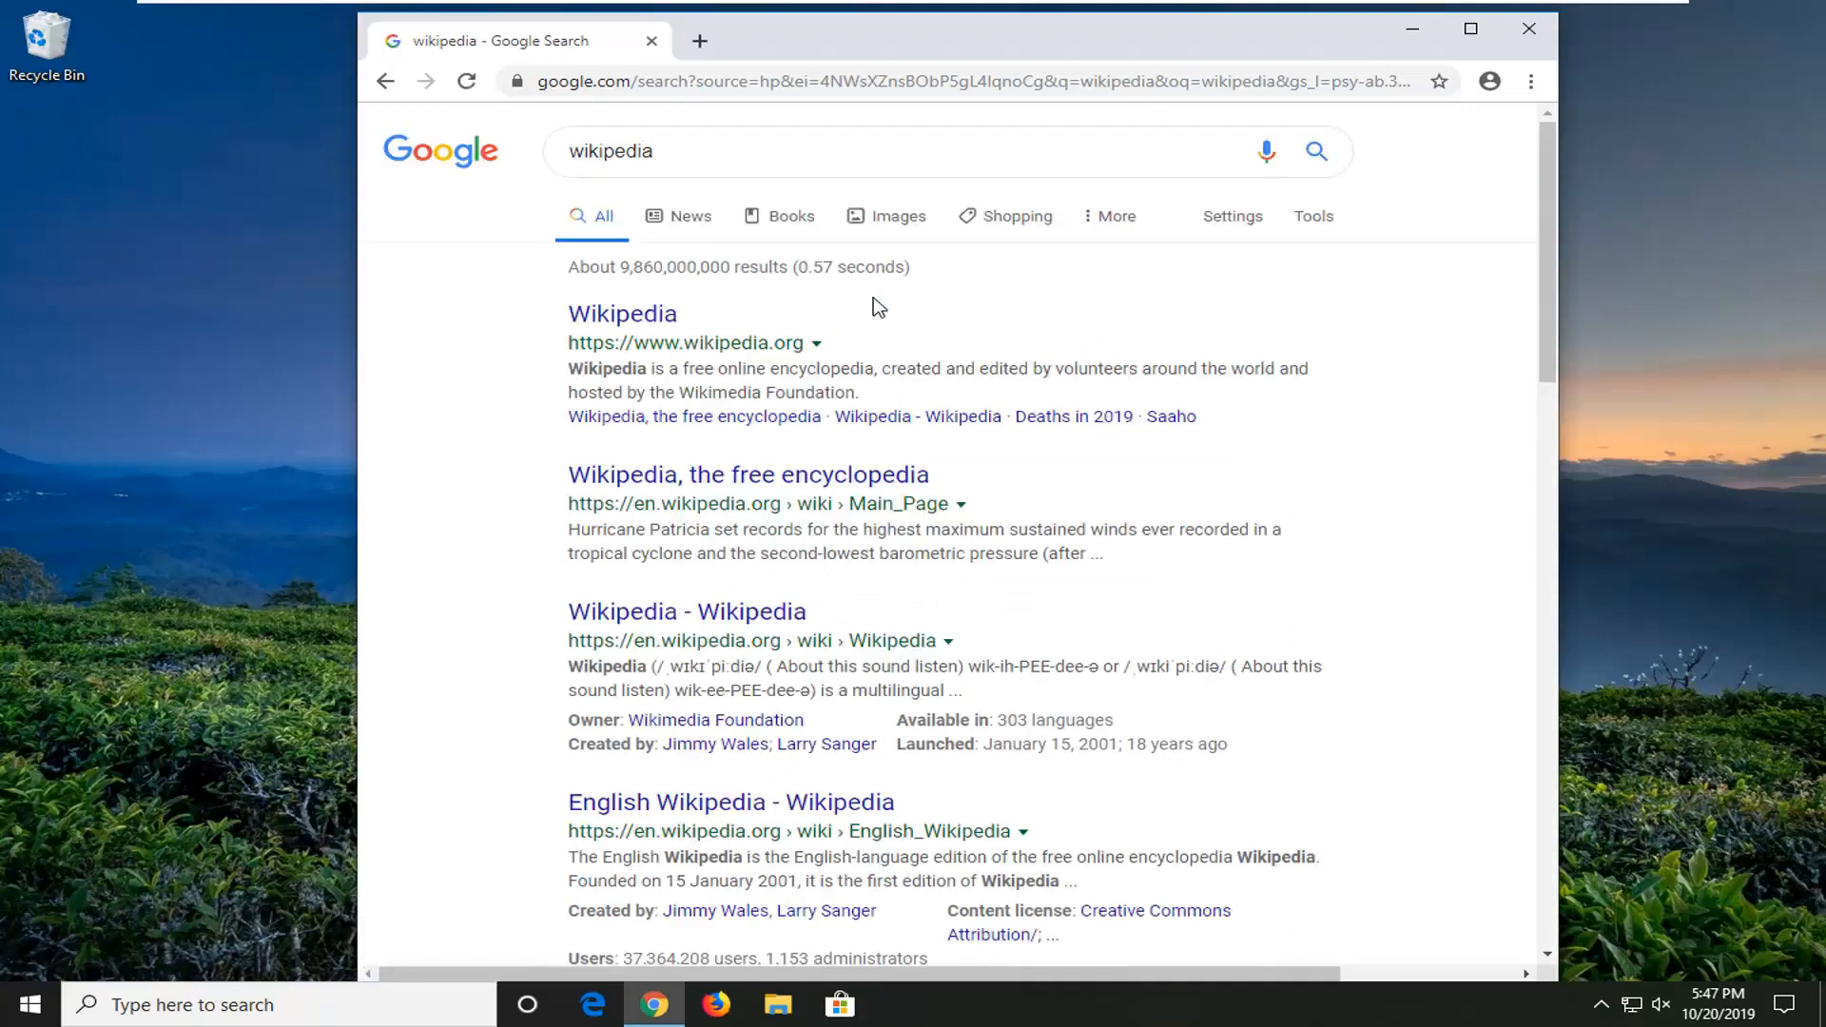
{"action": "left_click", "coordinate": [1530, 28]}
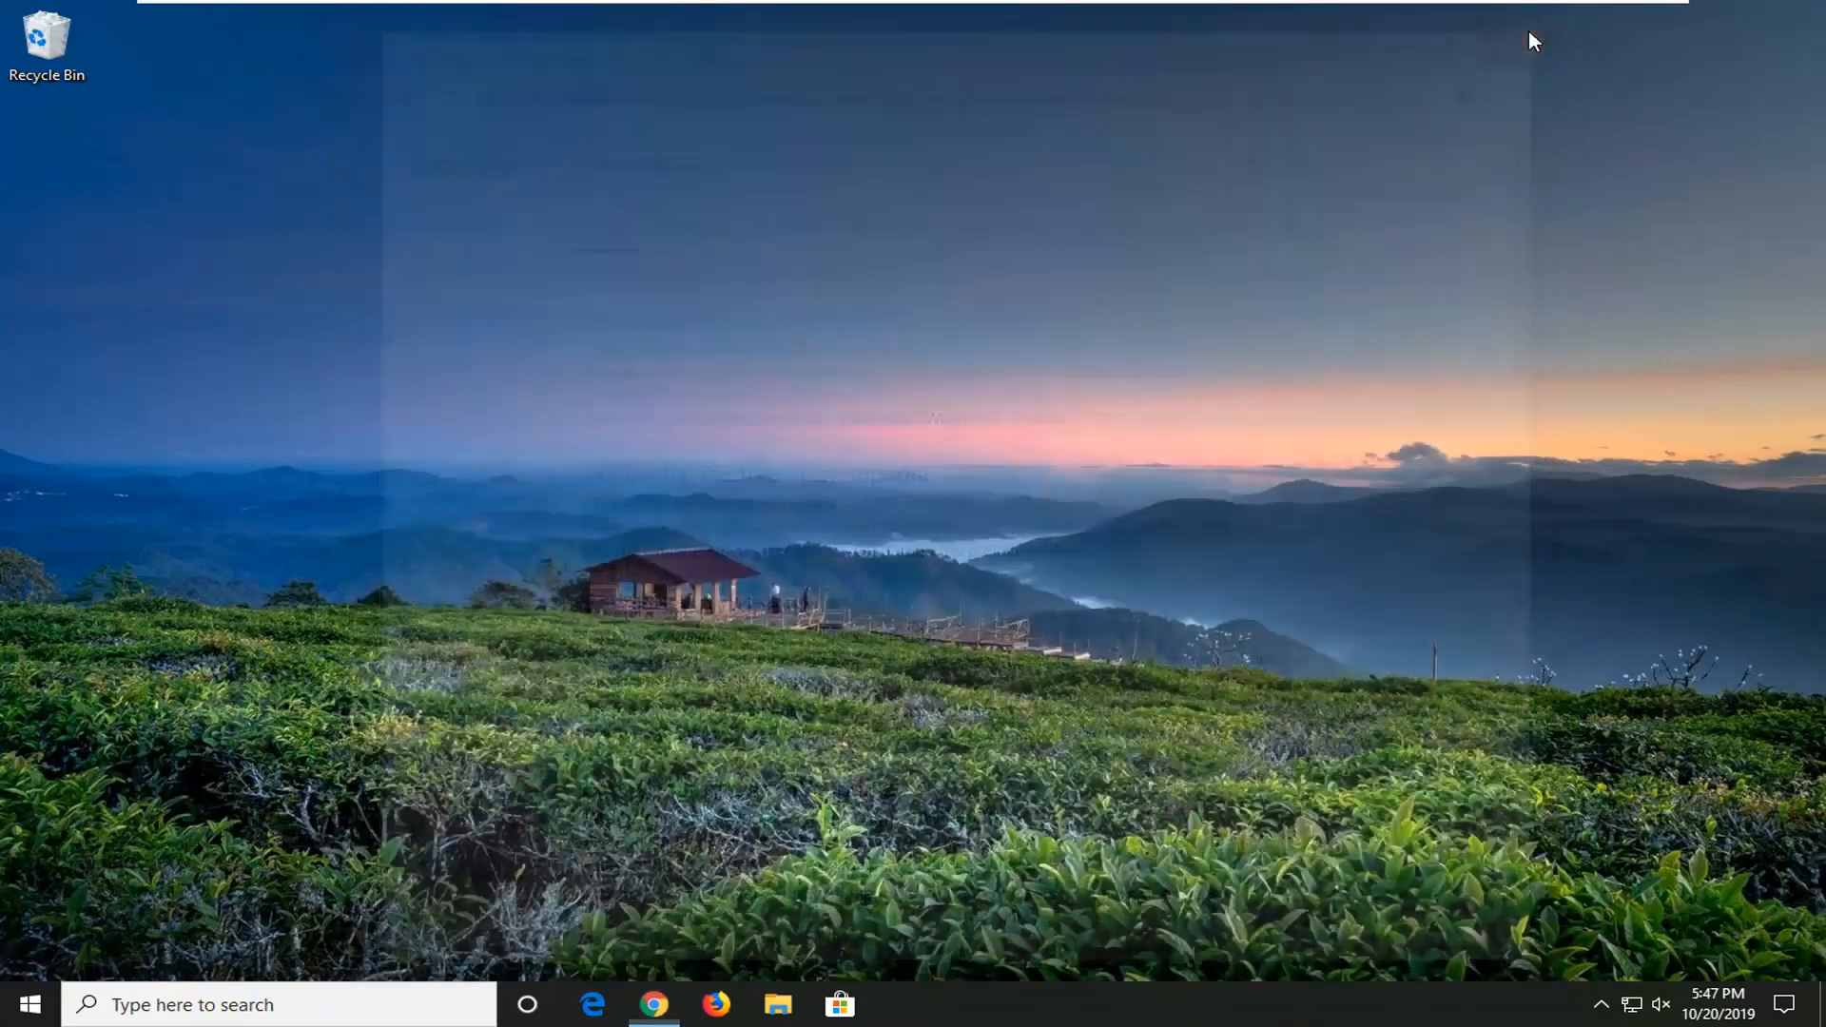